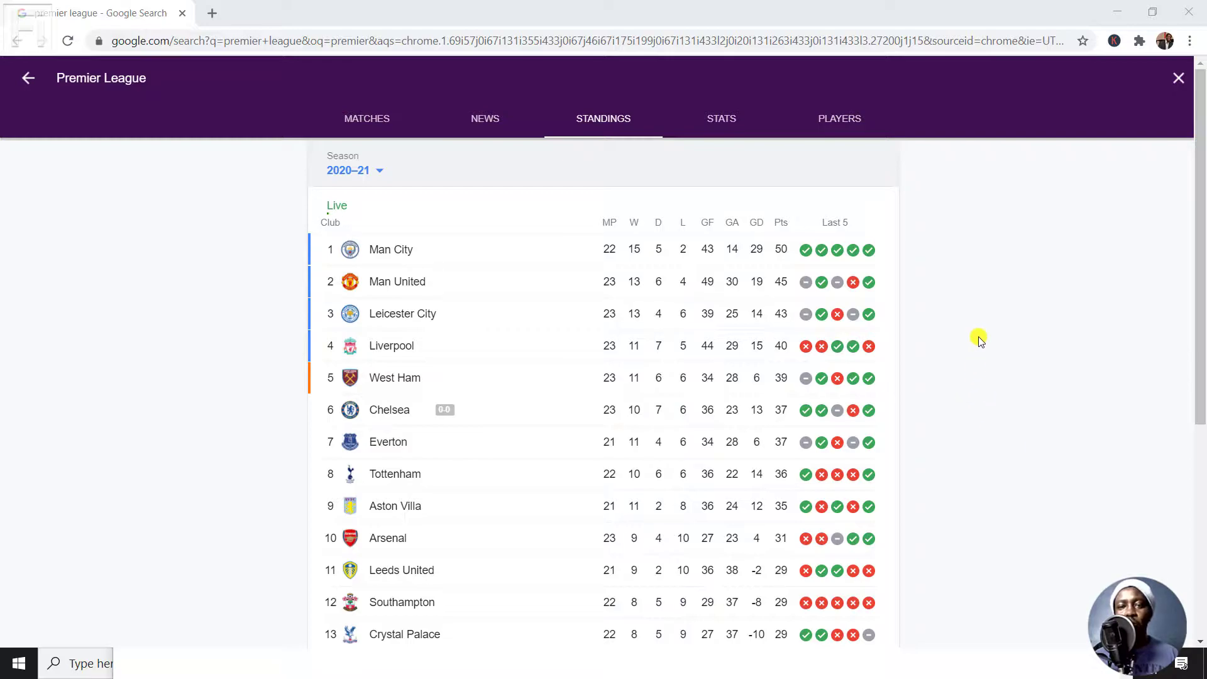
pyautogui.moveTo(958, 251)
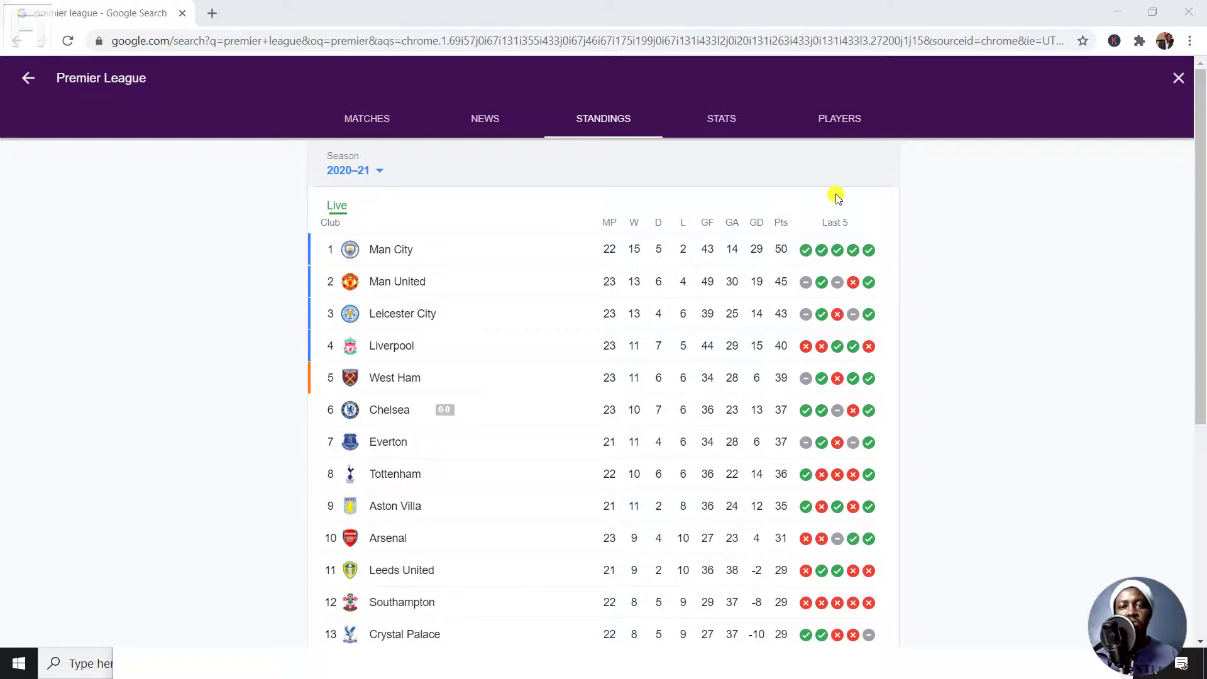
pyautogui.moveTo(938, 156)
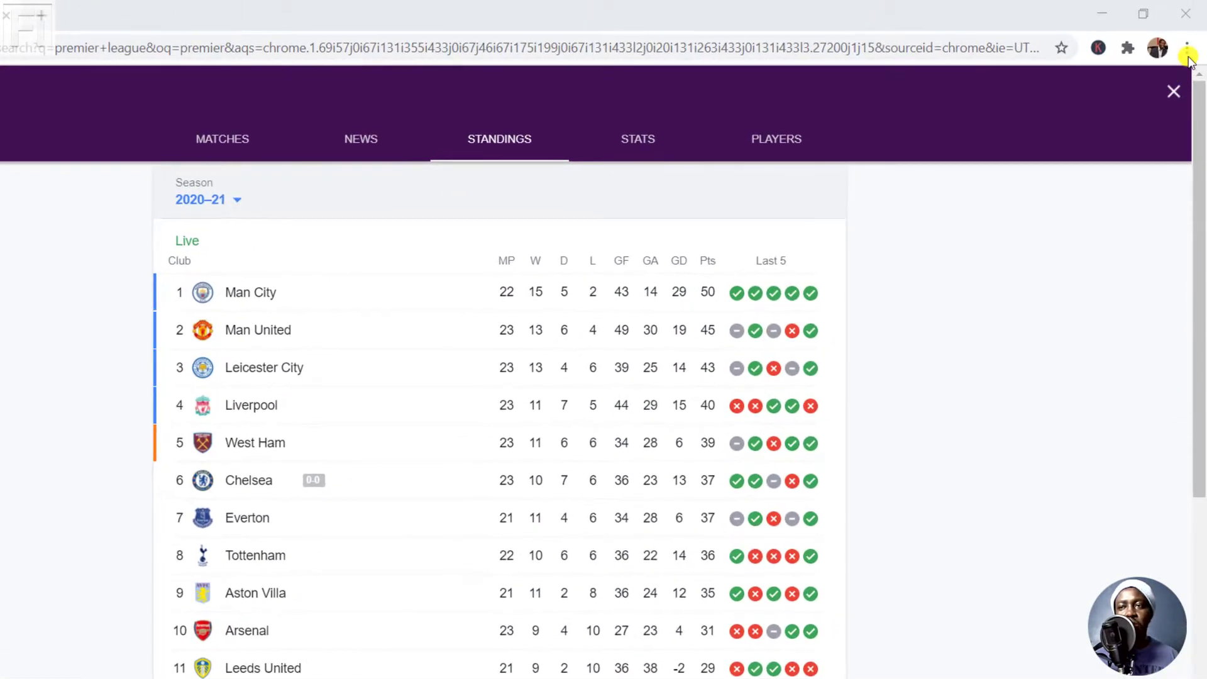
# Step: Open Chrome's developer tools via the menu's More tools and Ctrl+Shift+I on the standings page
pyautogui.click(1188, 47)
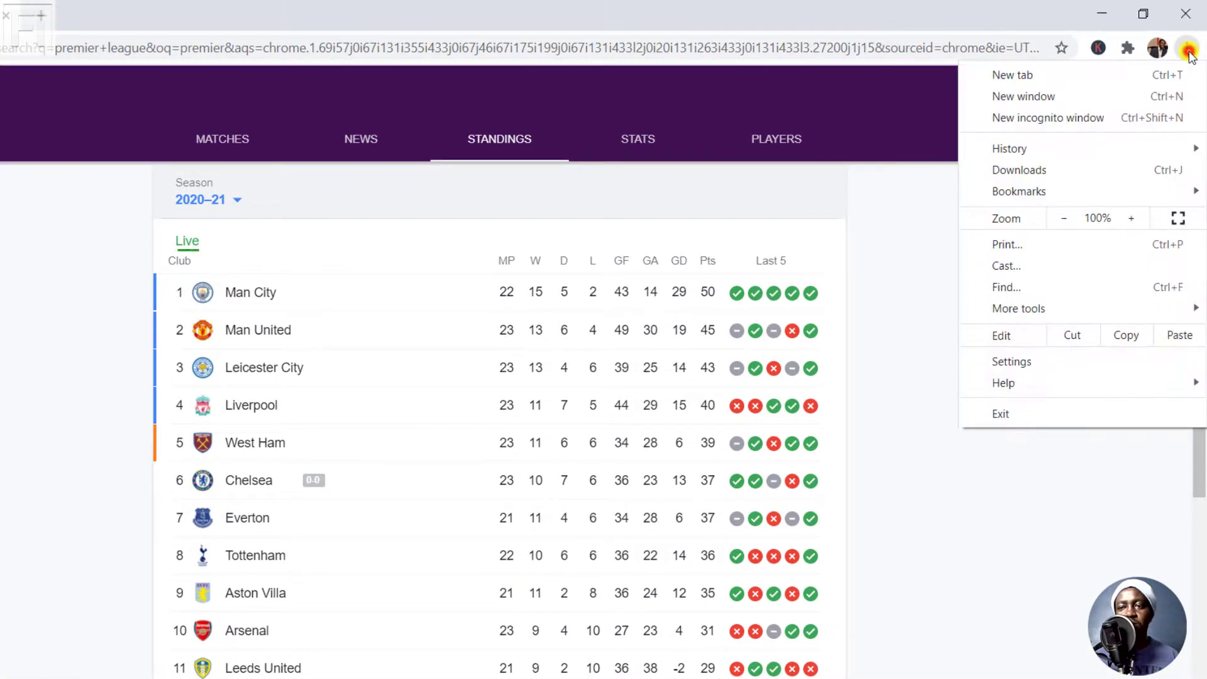
pyautogui.click(1018, 308)
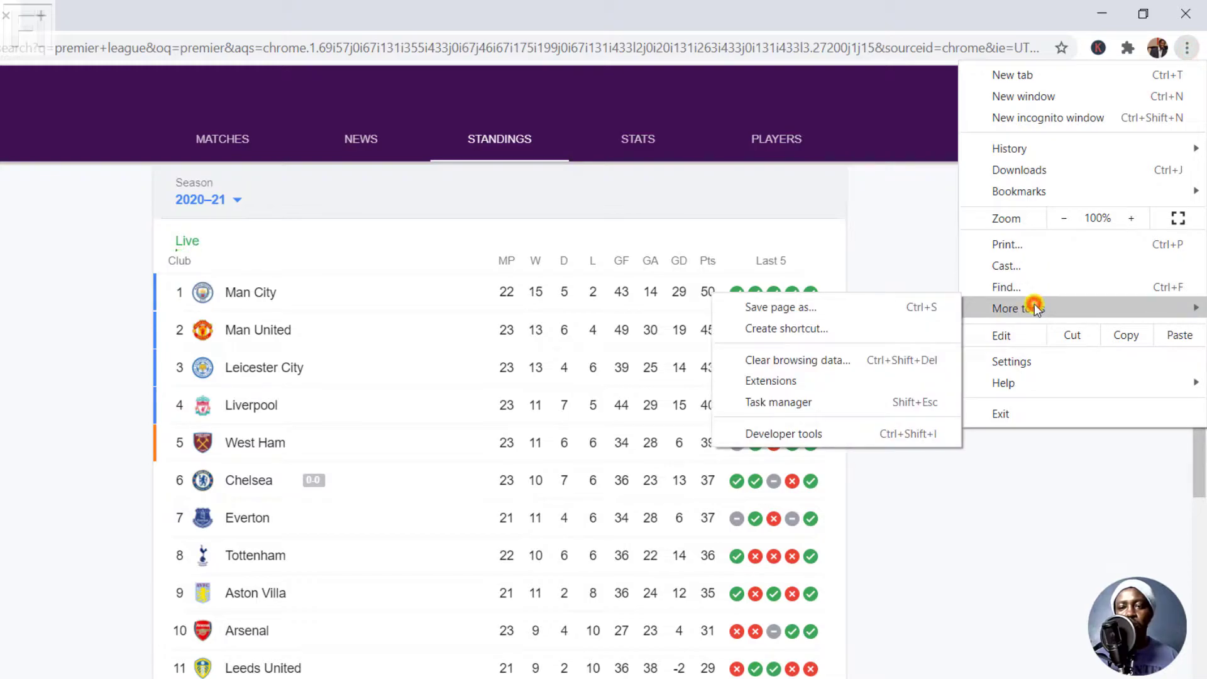
pyautogui.moveTo(823, 434)
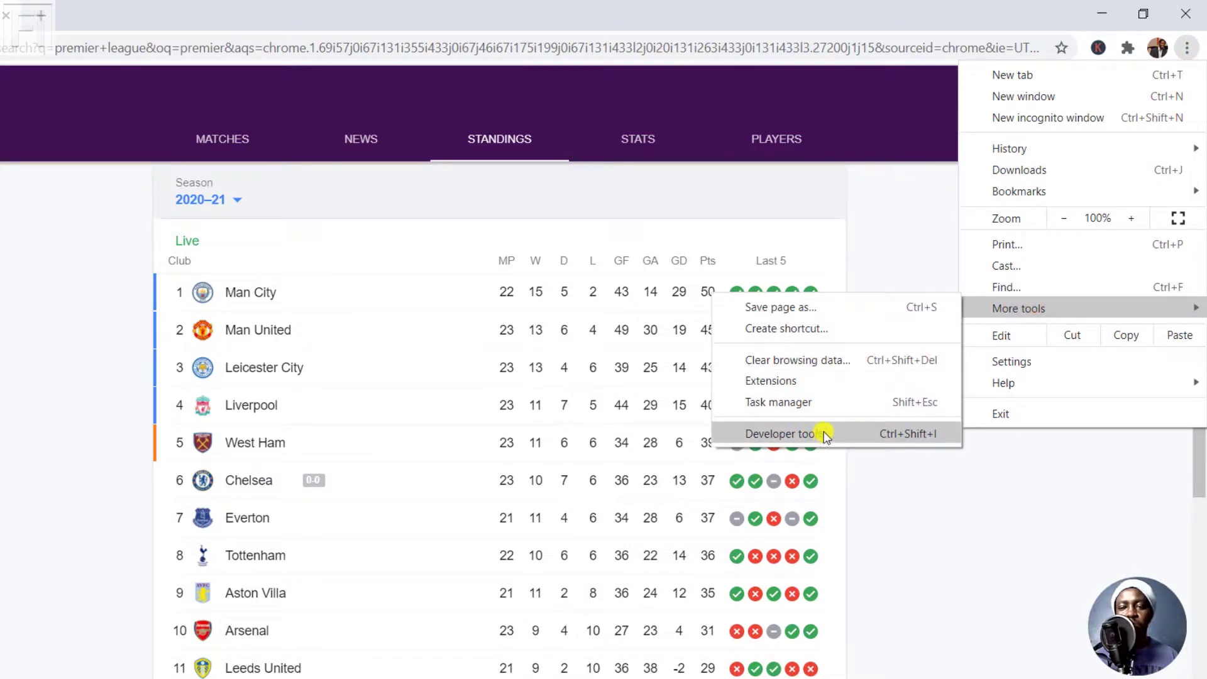
pyautogui.press('ctrl+shift+i')
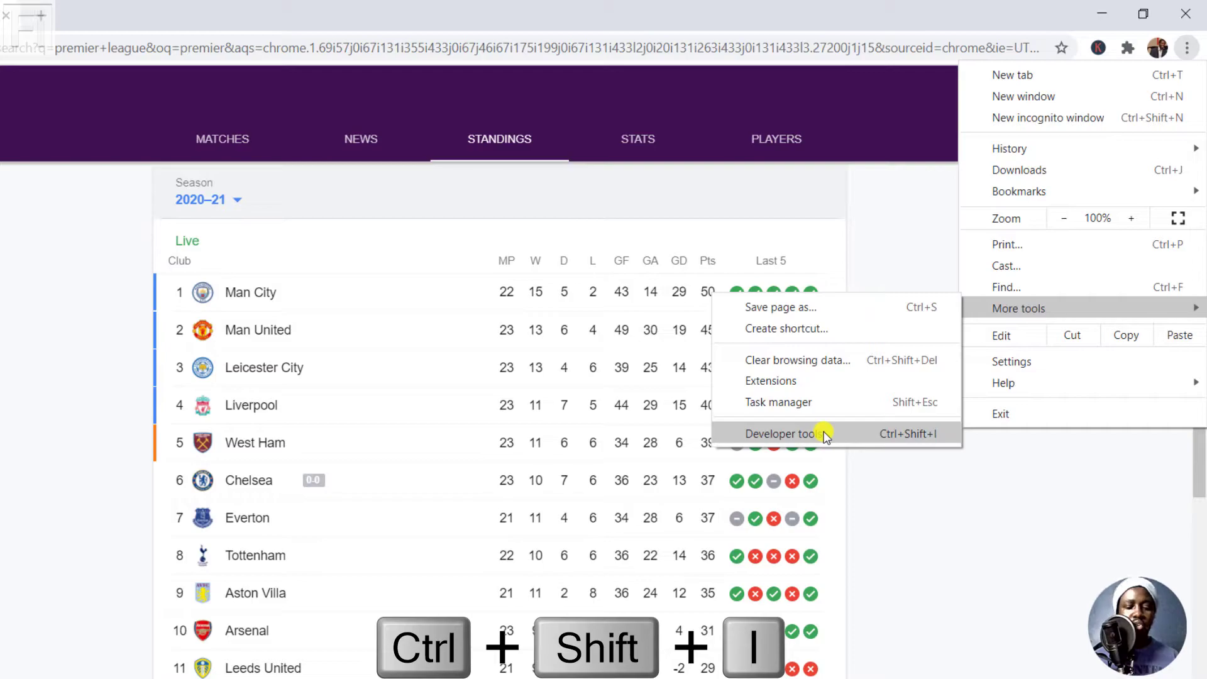
pyautogui.moveTo(997, 511)
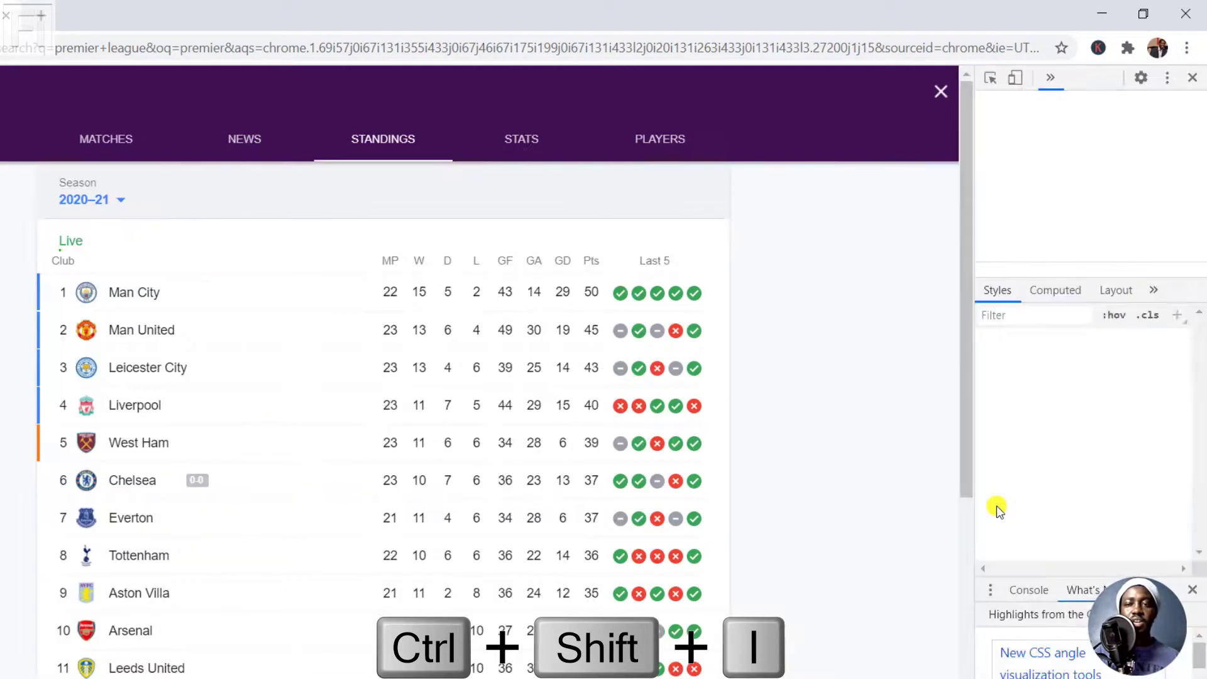
pyautogui.press('ctrl+shift+i')
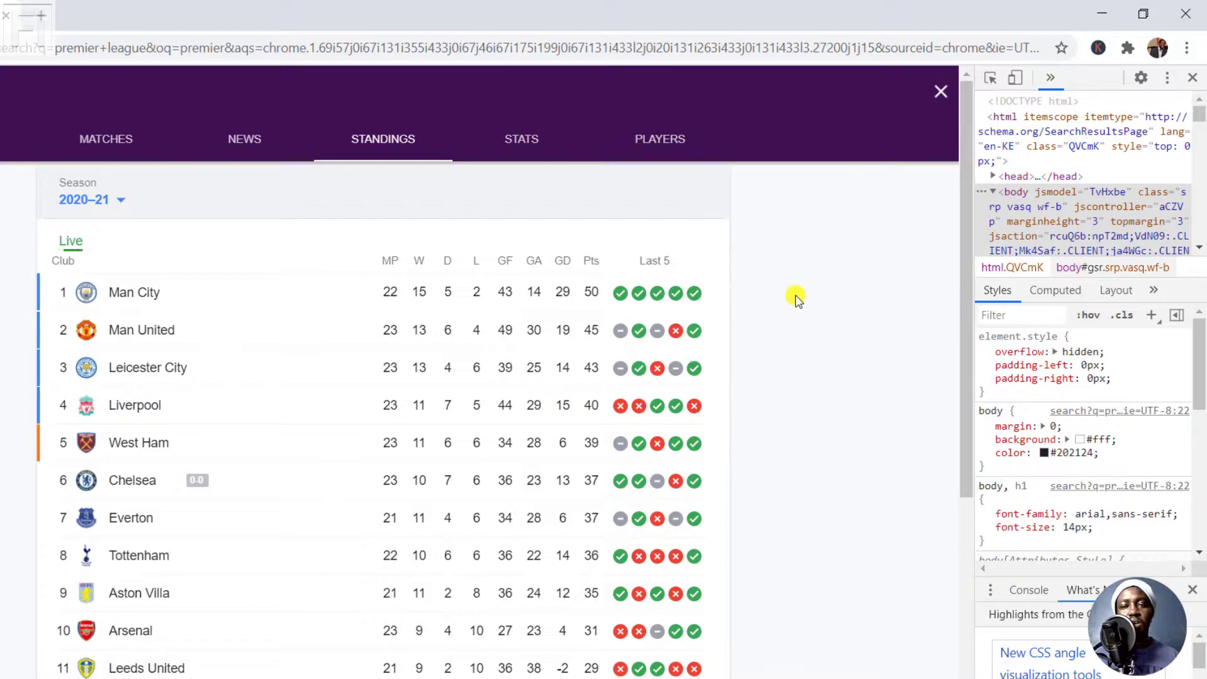
pyautogui.moveTo(867, 311)
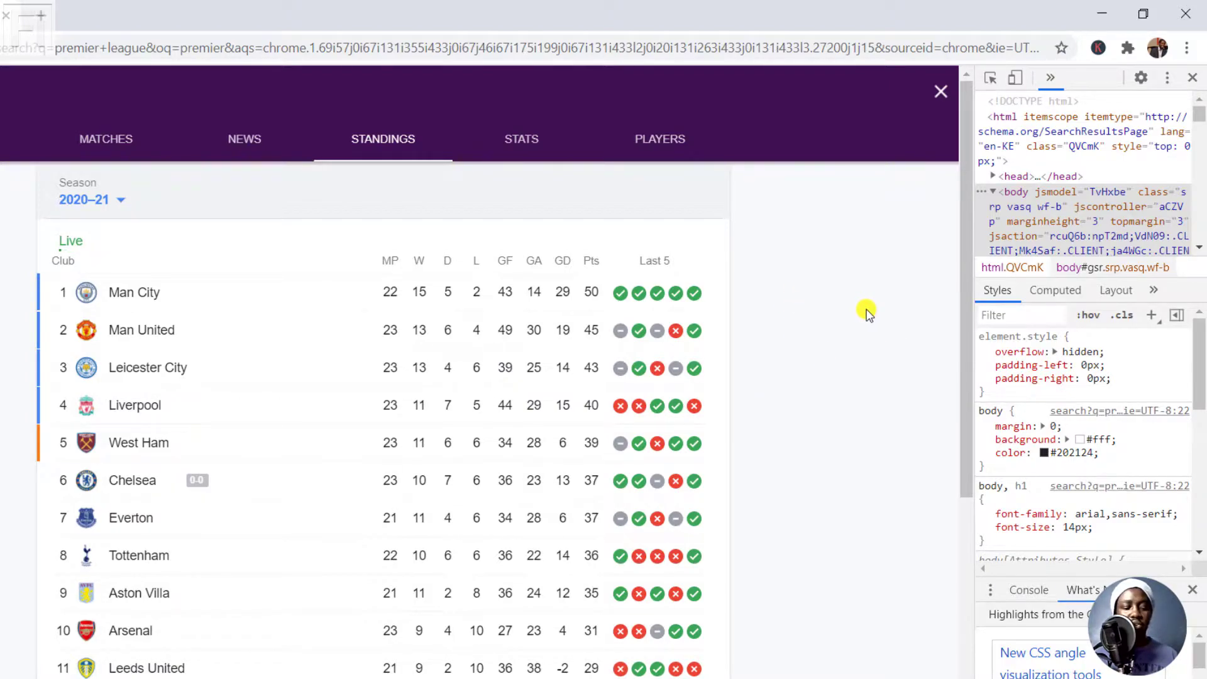
pyautogui.press('ctrl+shift+p')
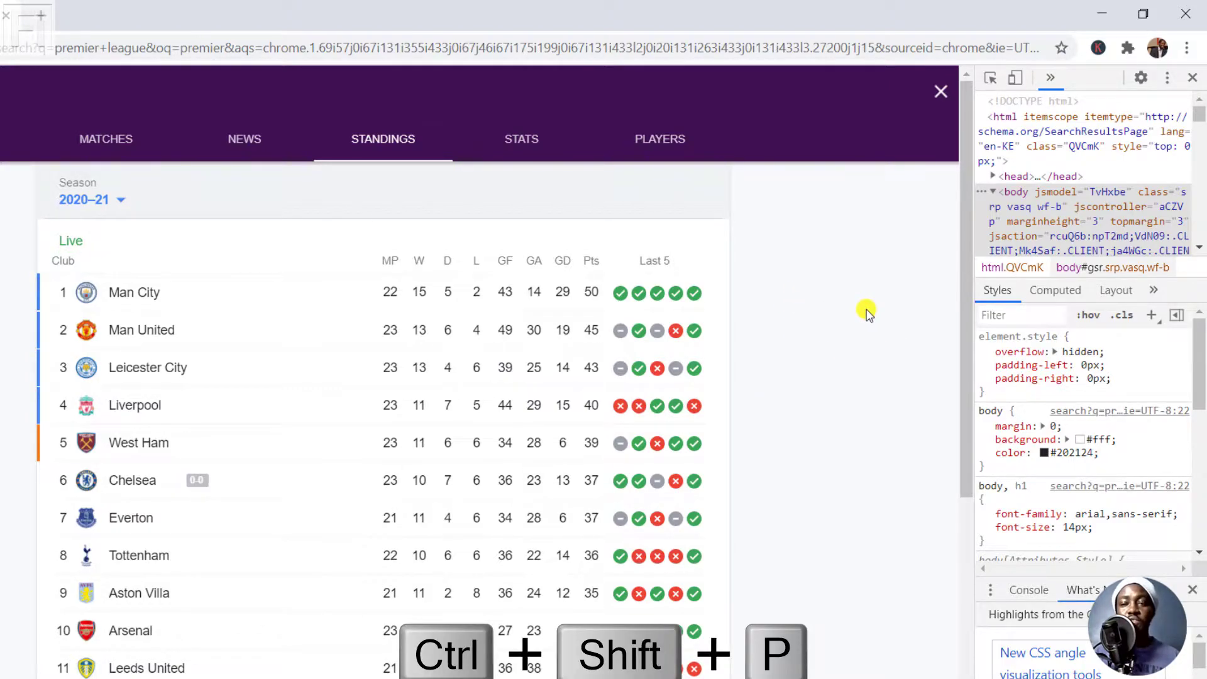
# Step: Filter the DevTools command menu by 'screenshot' to list the capture commands
pyautogui.press('Ctrl+Shift+P')
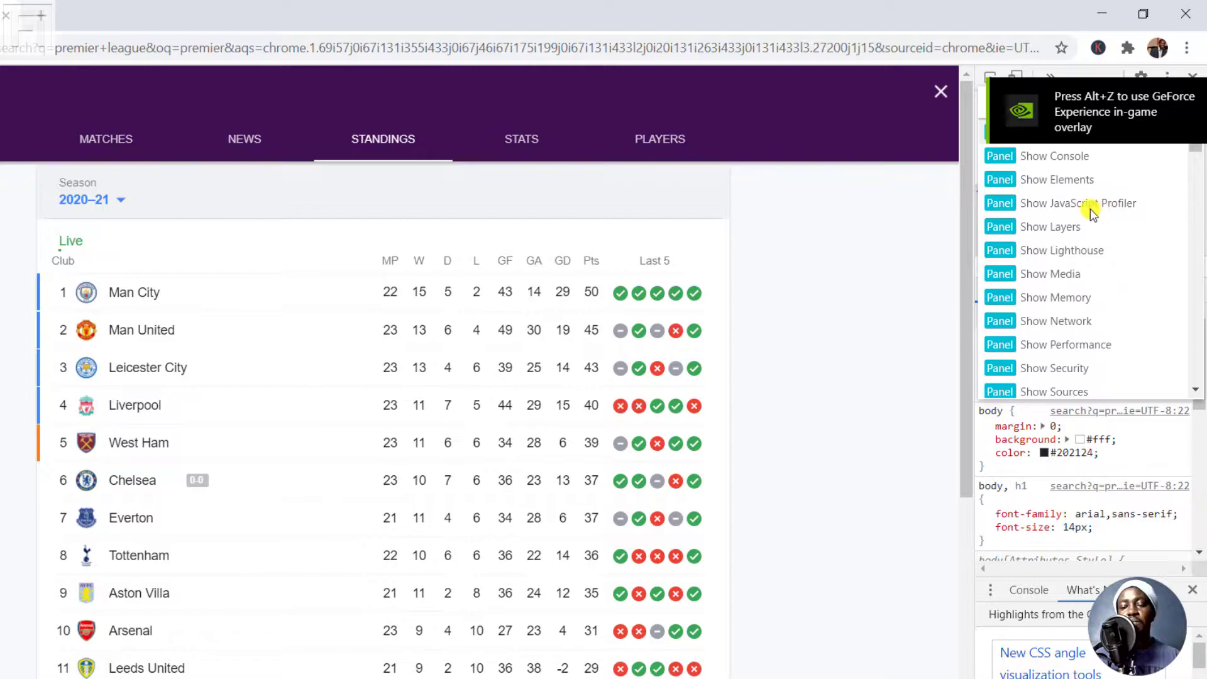
pyautogui.moveTo(1069, 210)
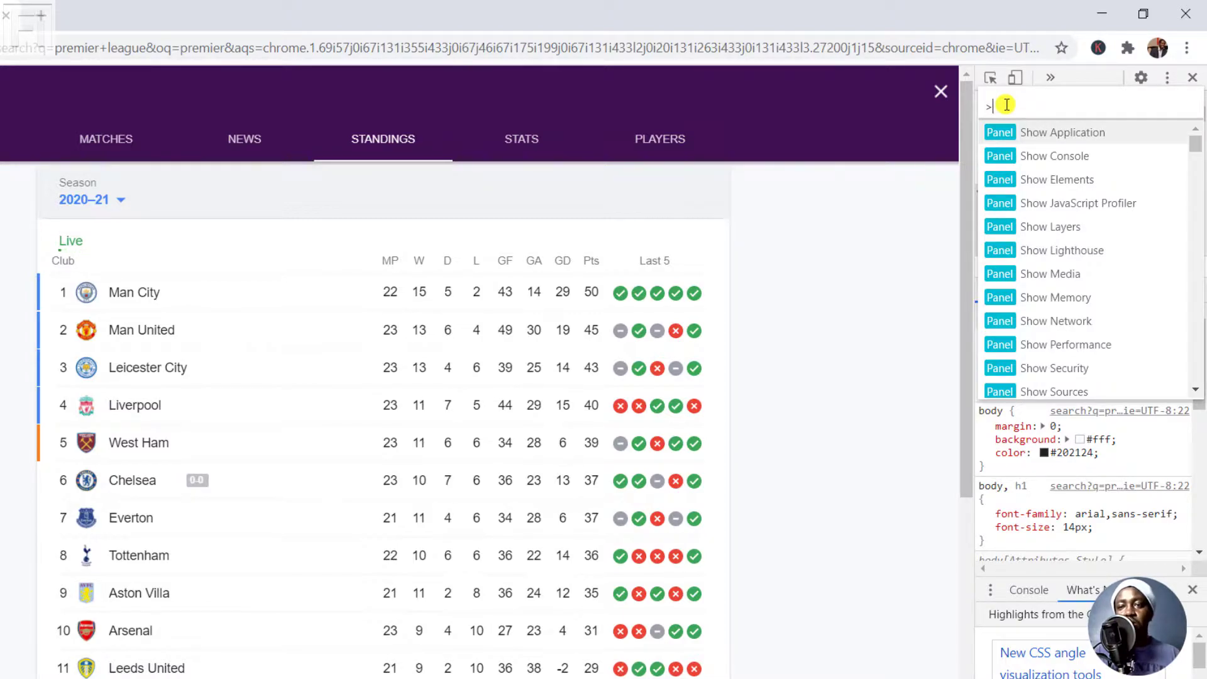
pyautogui.write('s')
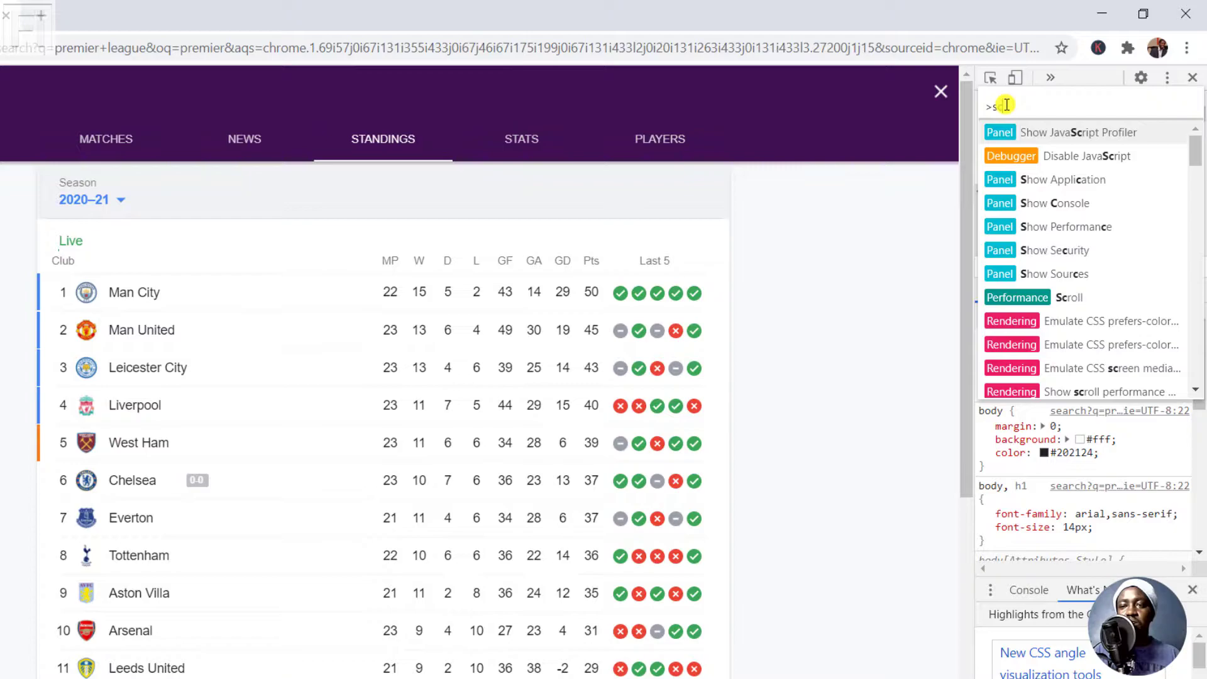
pyautogui.write('creens')
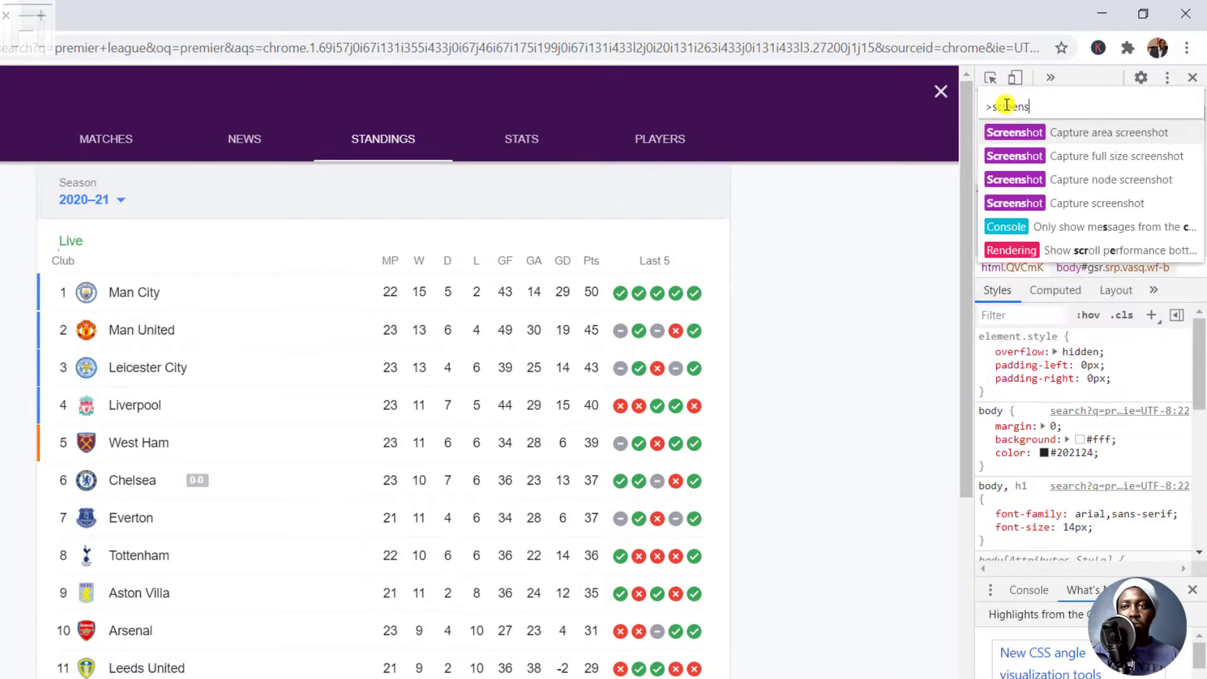
pyautogui.write('creenshot')
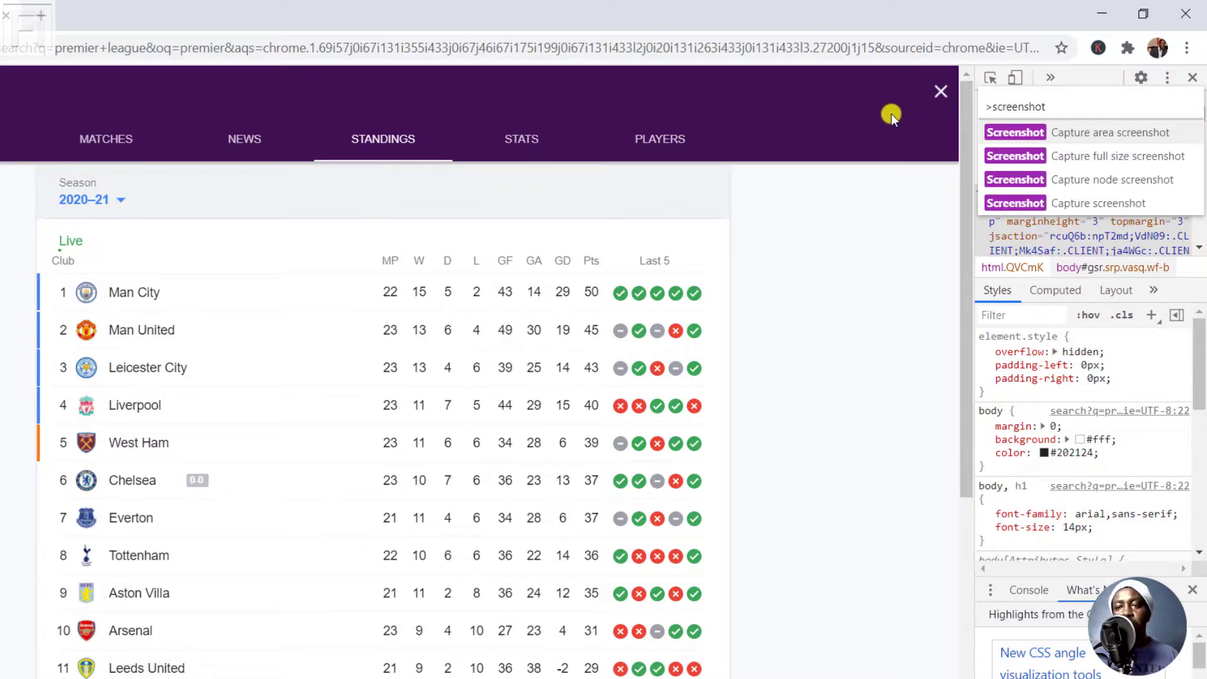
pyautogui.moveTo(1014, 132)
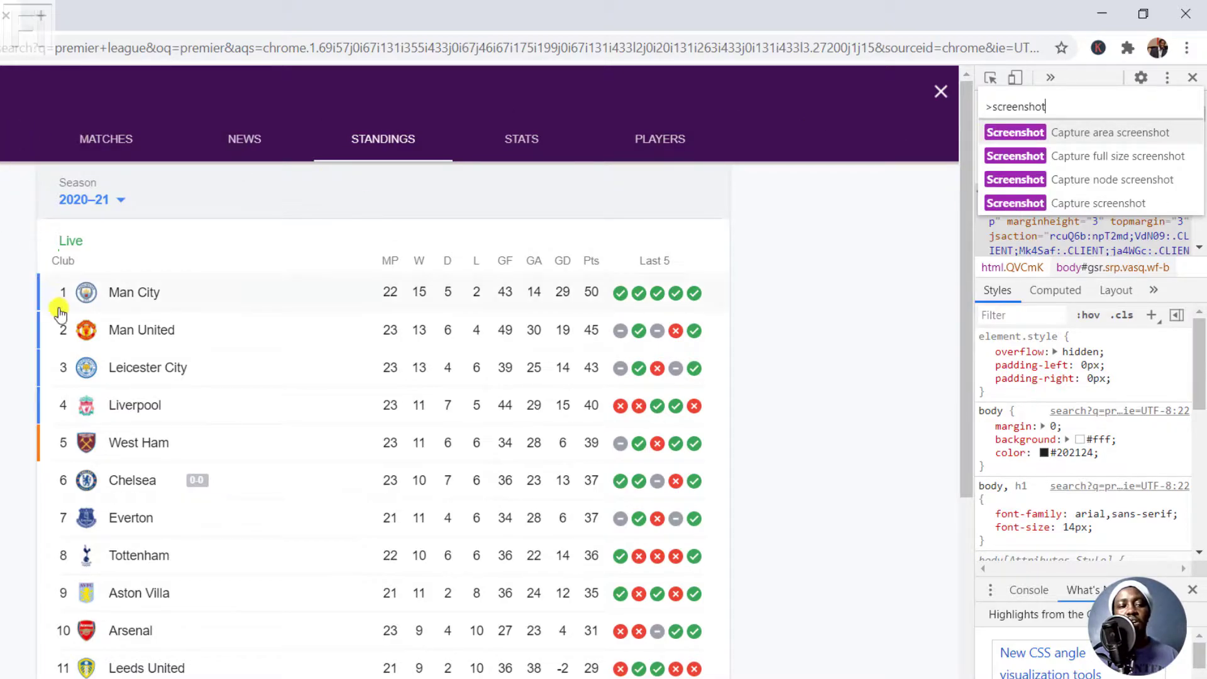
pyautogui.moveTo(811, 237)
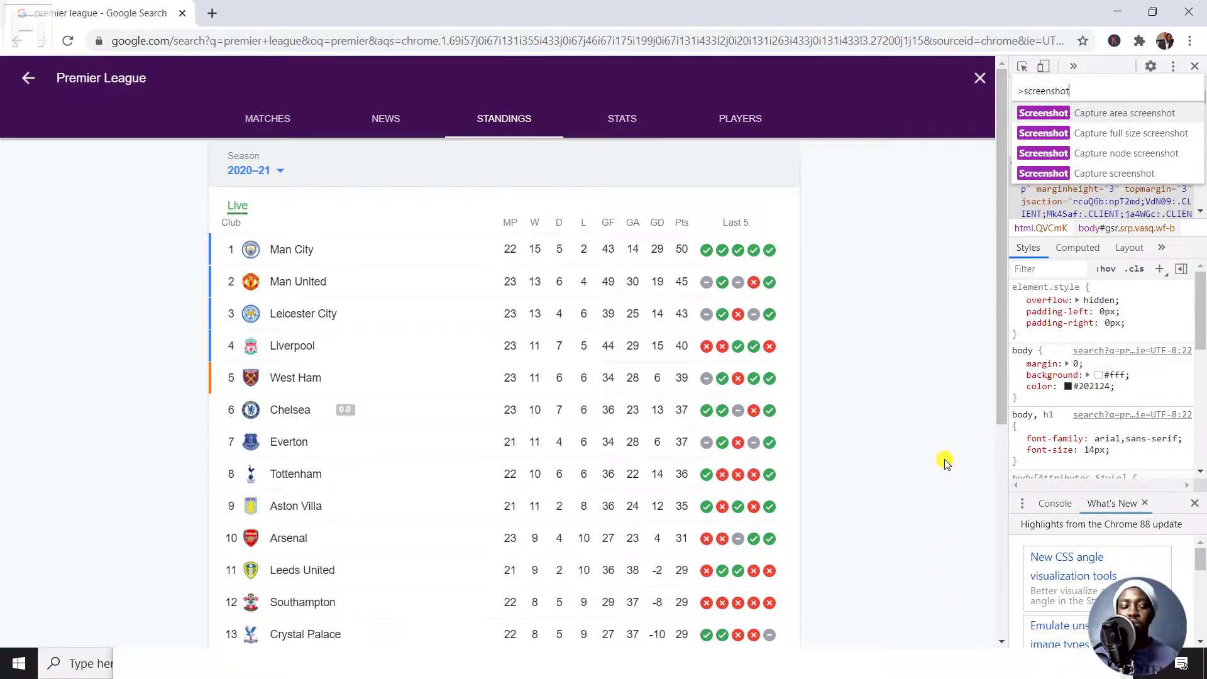
pyautogui.moveTo(300, 652)
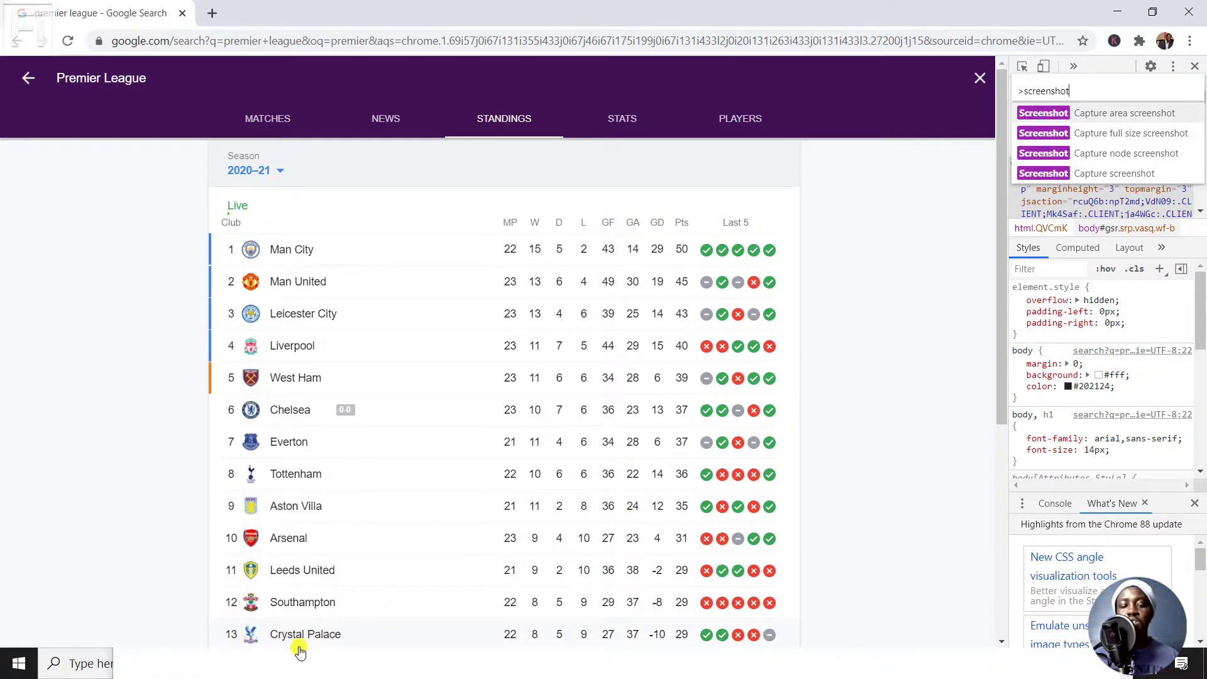
pyautogui.moveTo(210, 624)
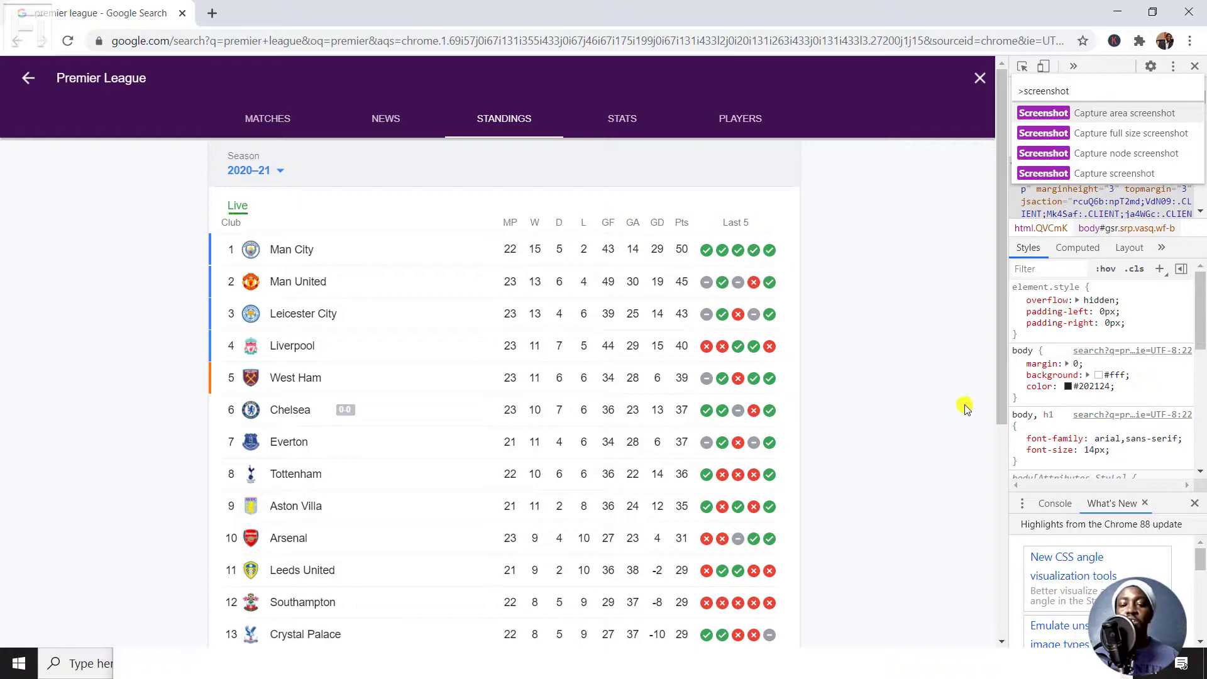
pyautogui.scroll(-3)
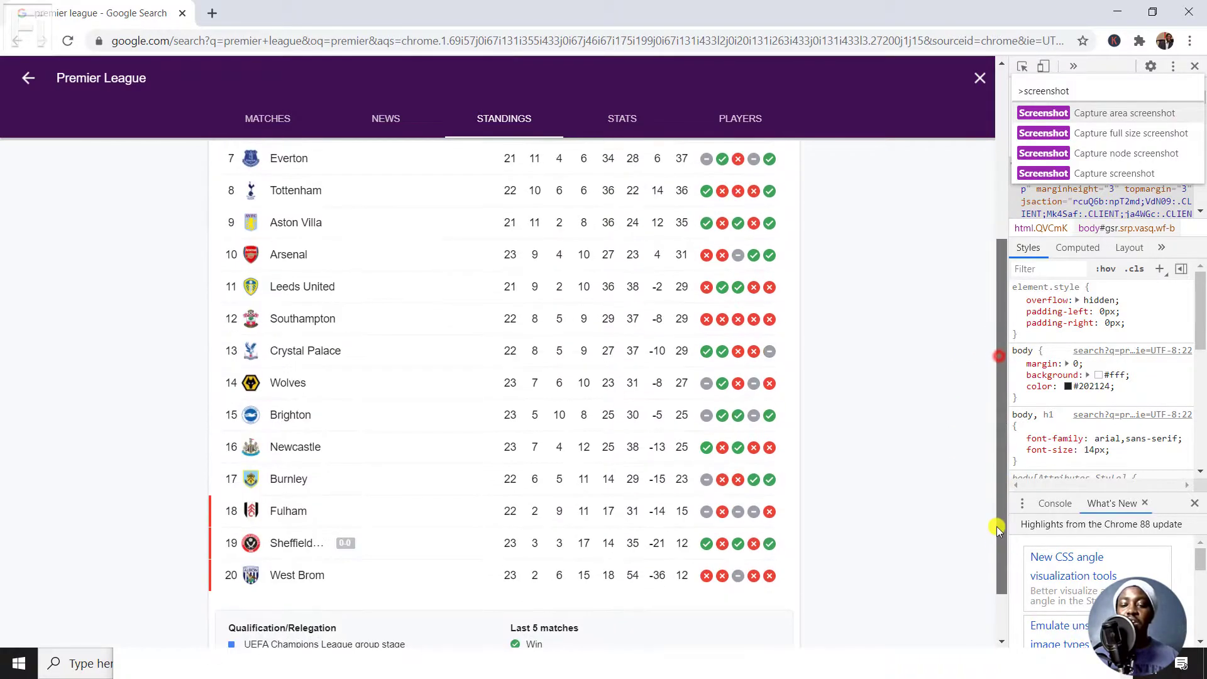
pyautogui.scroll(-3)
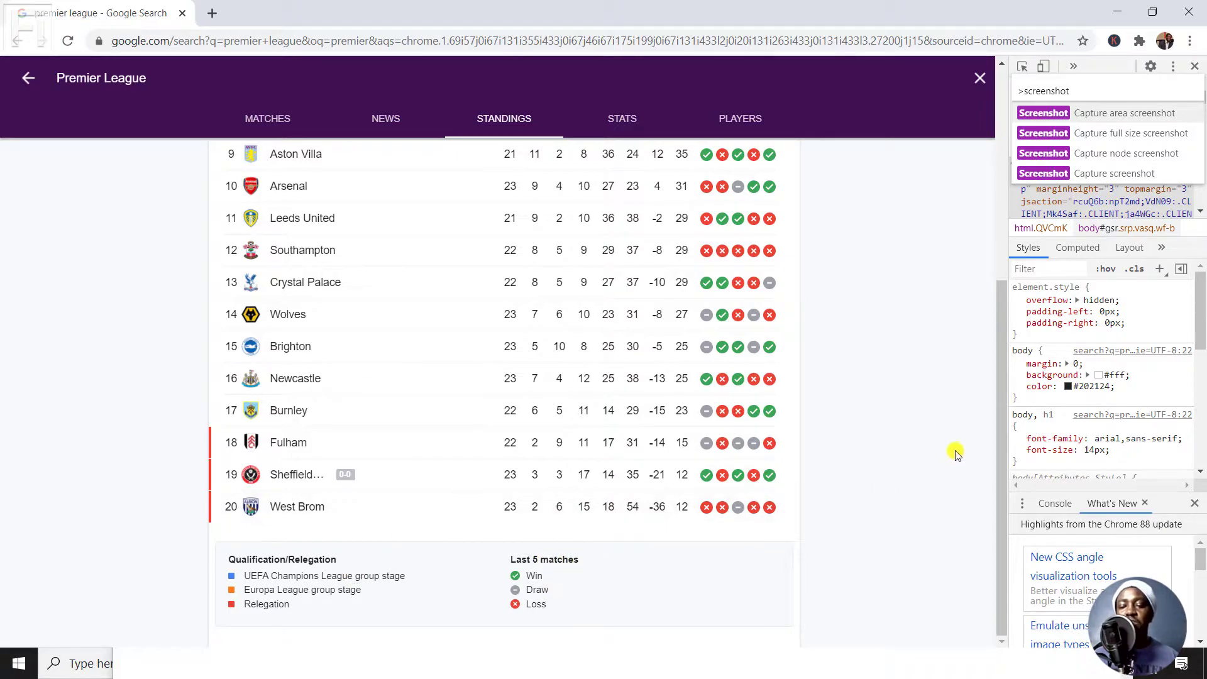
pyautogui.scroll(3)
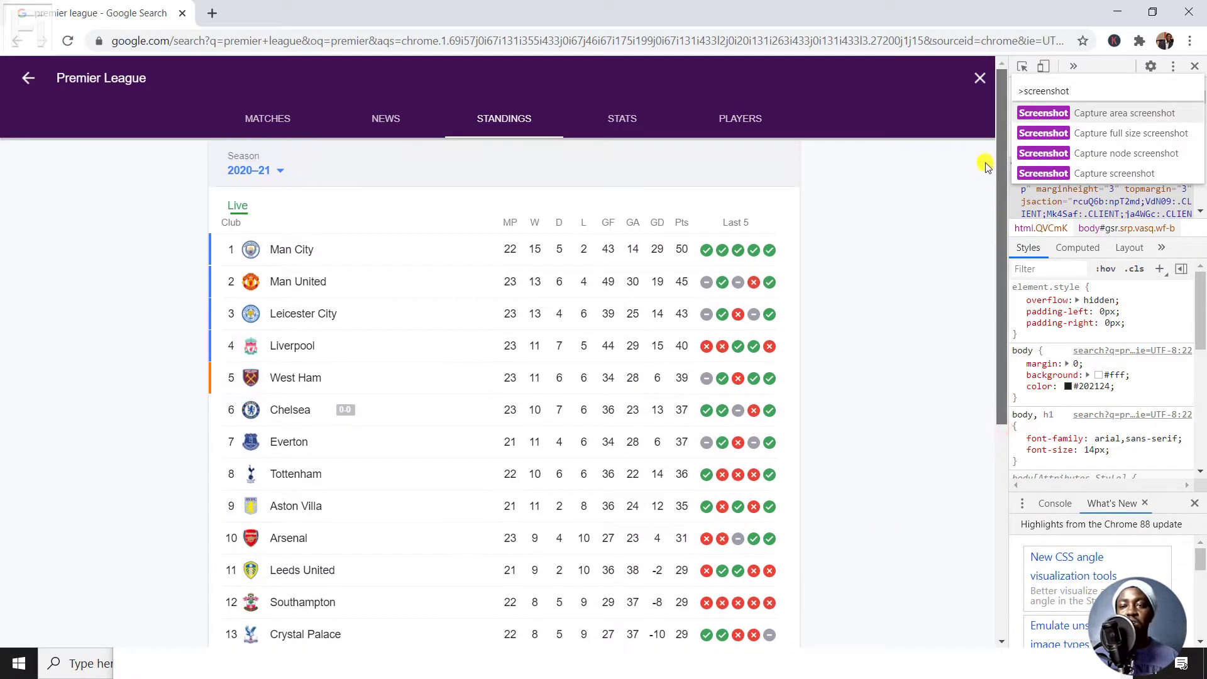
pyautogui.moveTo(1105, 145)
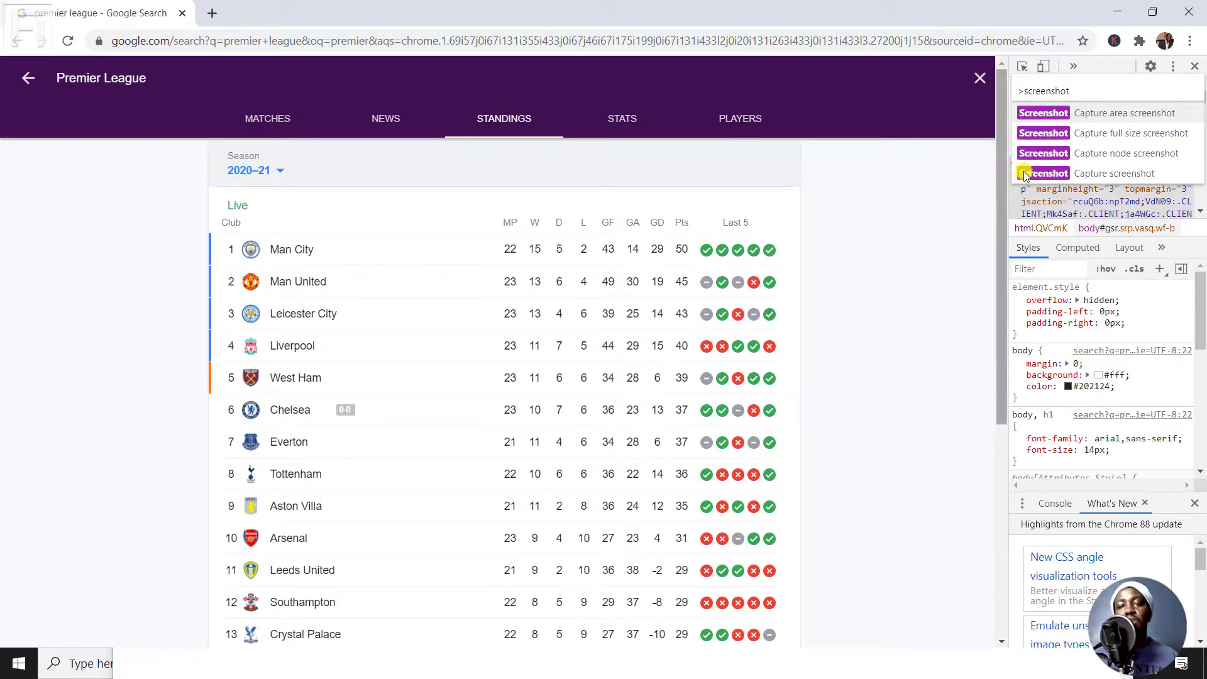
pyautogui.moveTo(1124, 173)
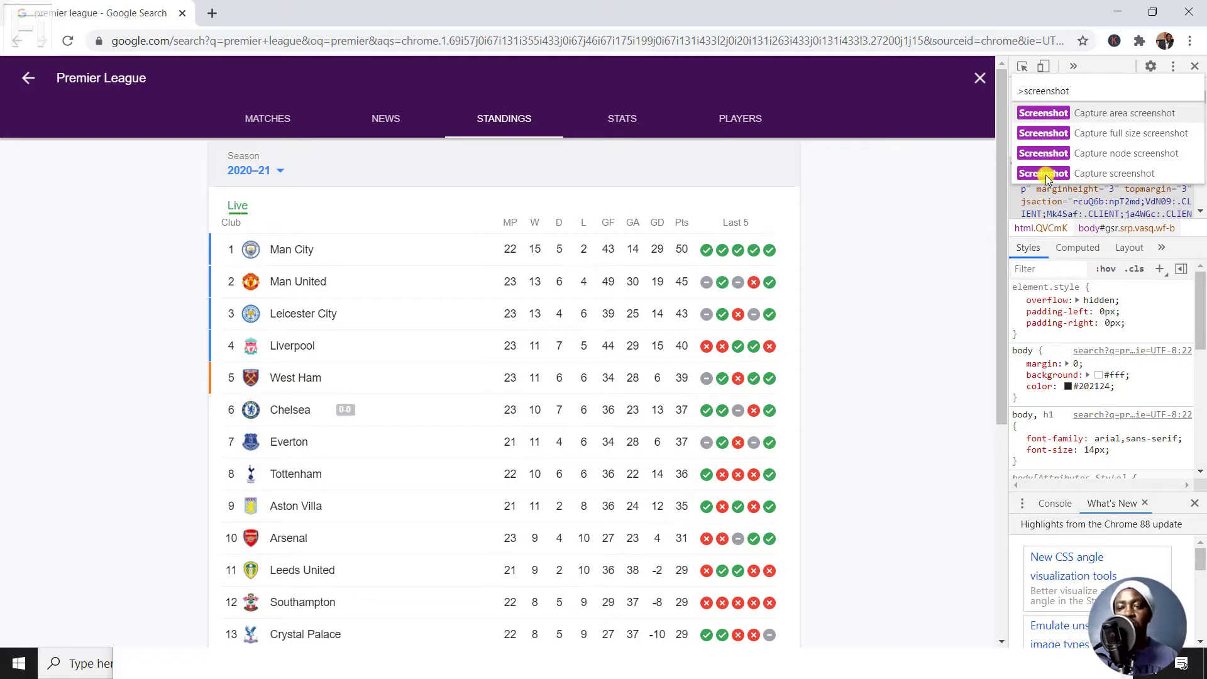
pyautogui.moveTo(438, 213)
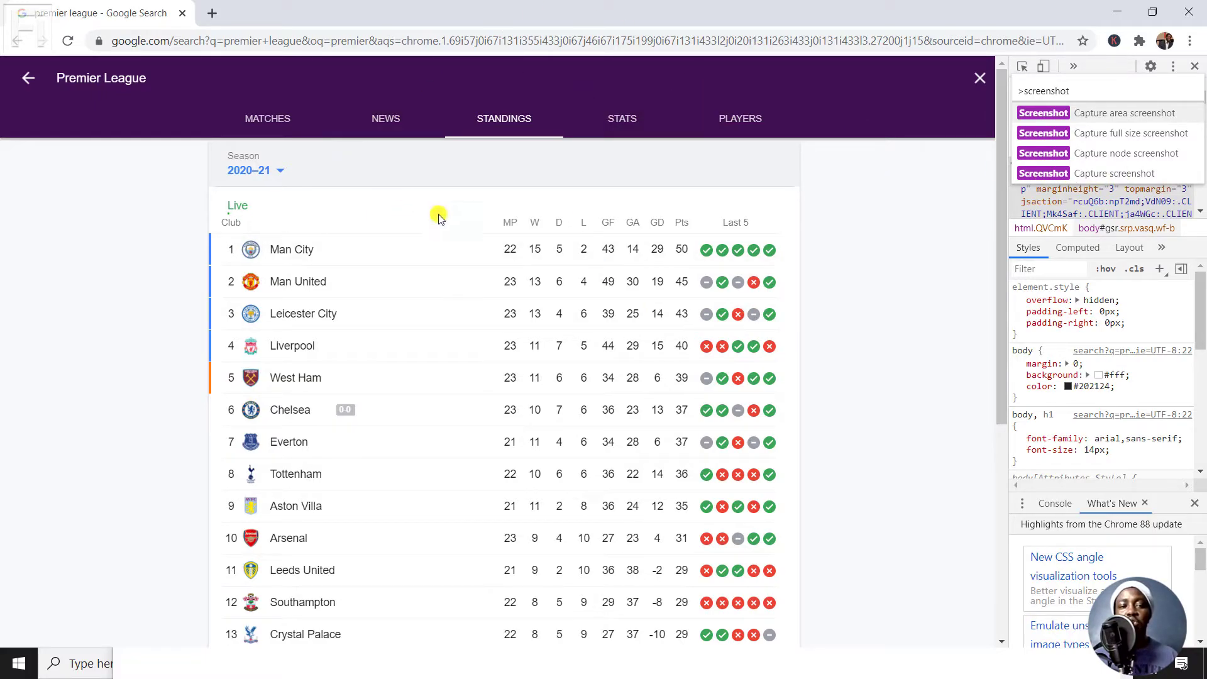
pyautogui.moveTo(868, 319)
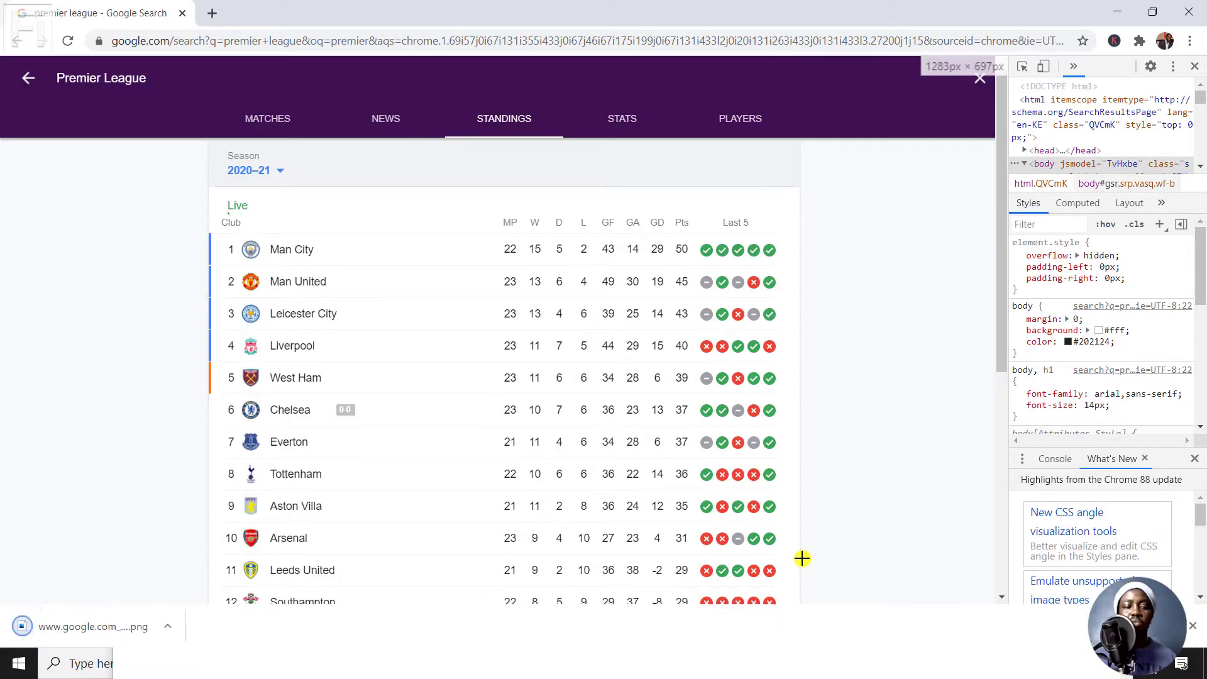
pyautogui.moveTo(377, 439)
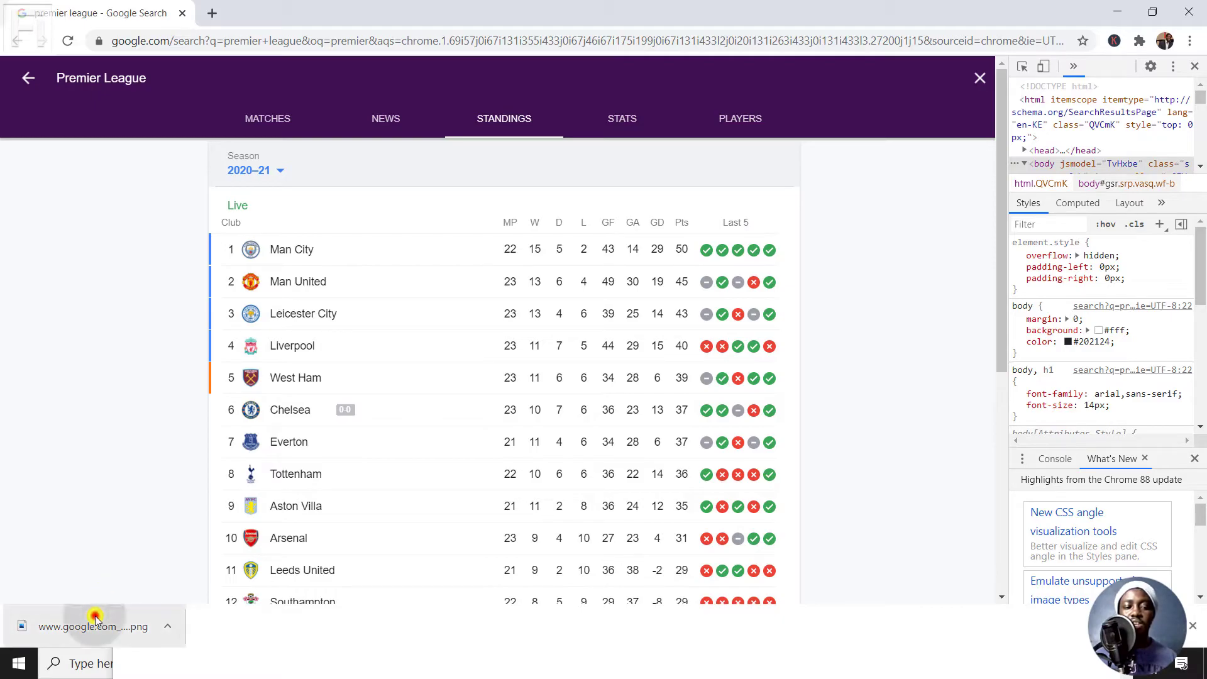
# Step: Open the downloaded area screenshot PNG from the download bar
pyautogui.click(95, 626)
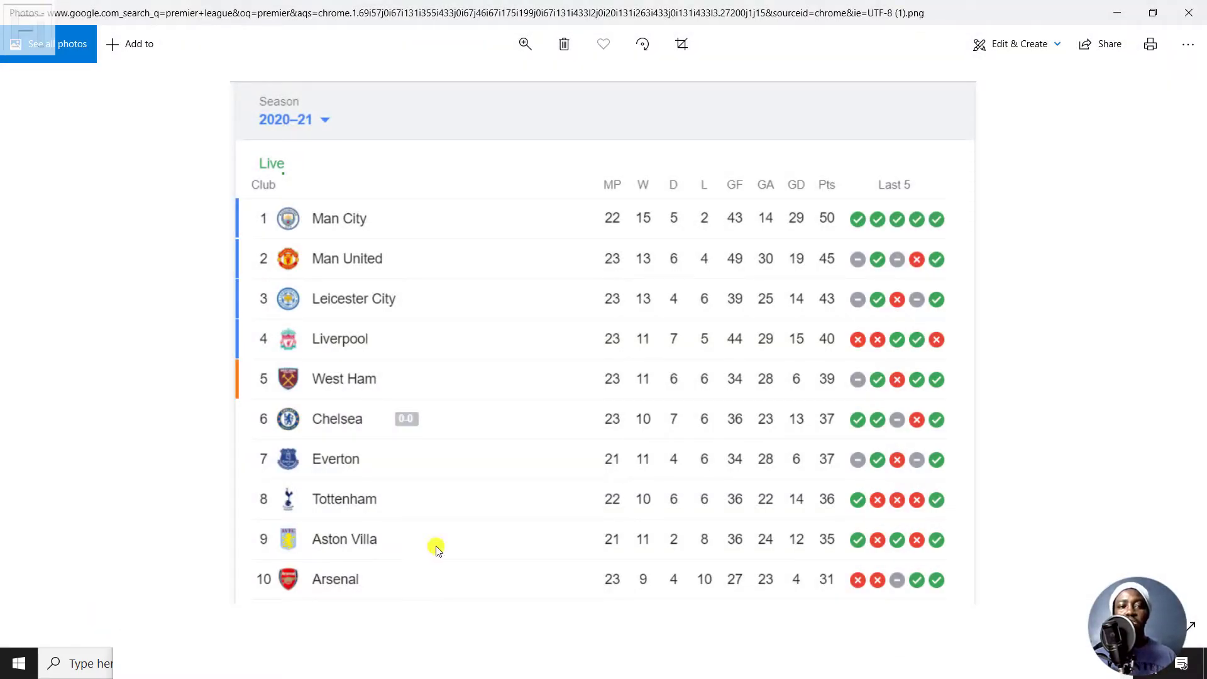
pyautogui.moveTo(410, 512)
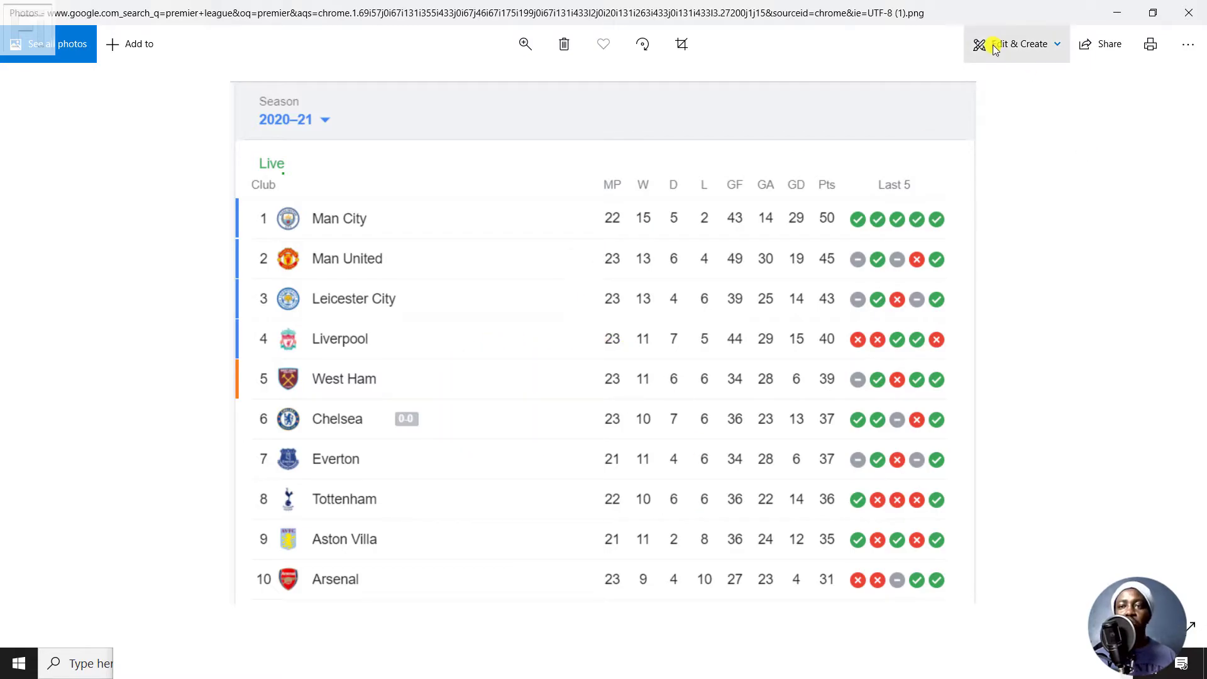
# Step: Bring the standings screenshot into the Photos crop and rotate editor via Edit & Create
pyautogui.click(1022, 44)
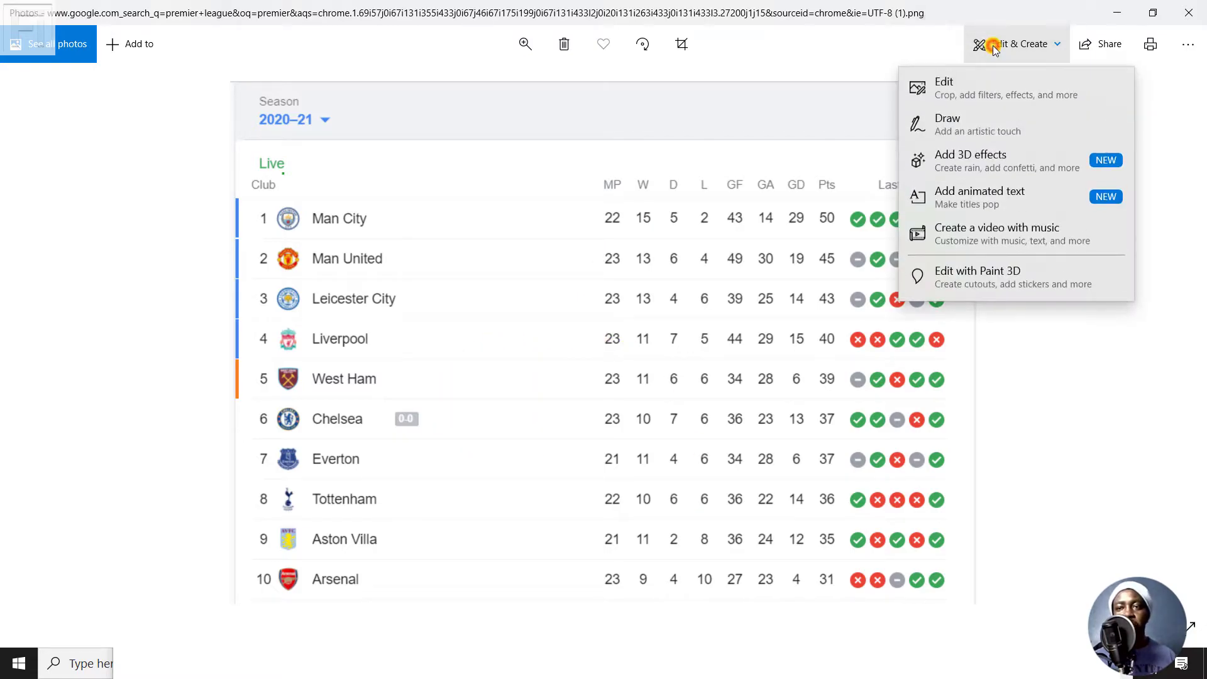
pyautogui.click(943, 86)
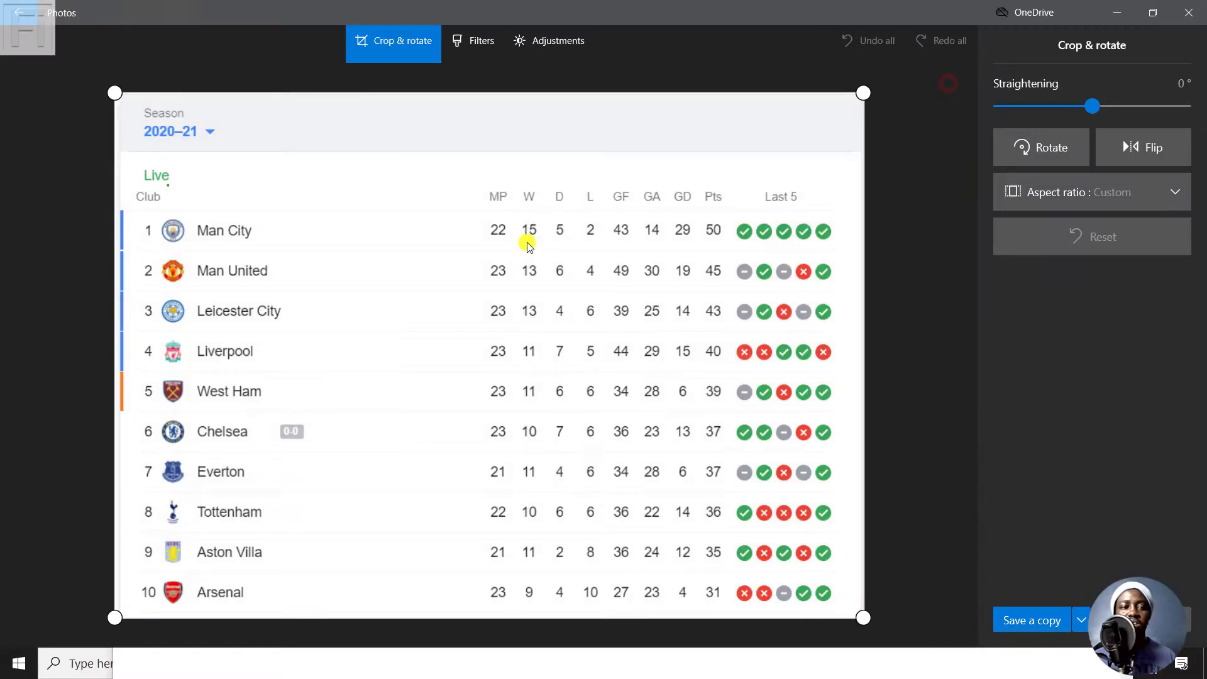
pyautogui.moveTo(200, 239)
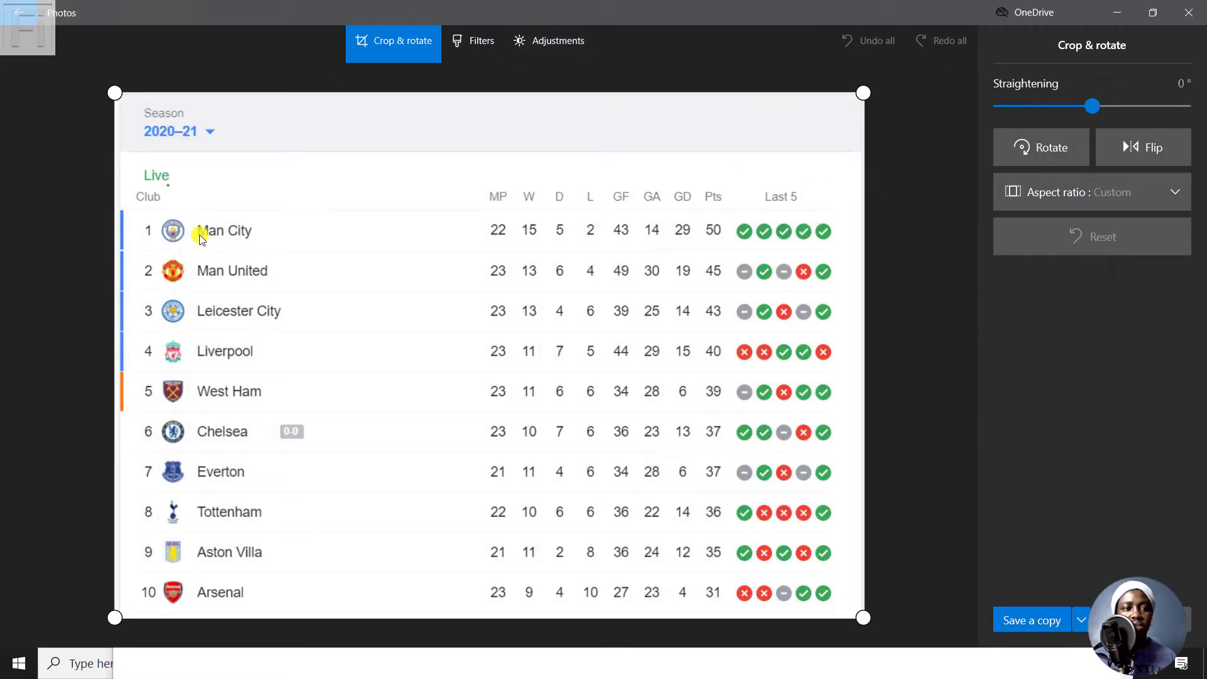
pyautogui.moveTo(590, 287)
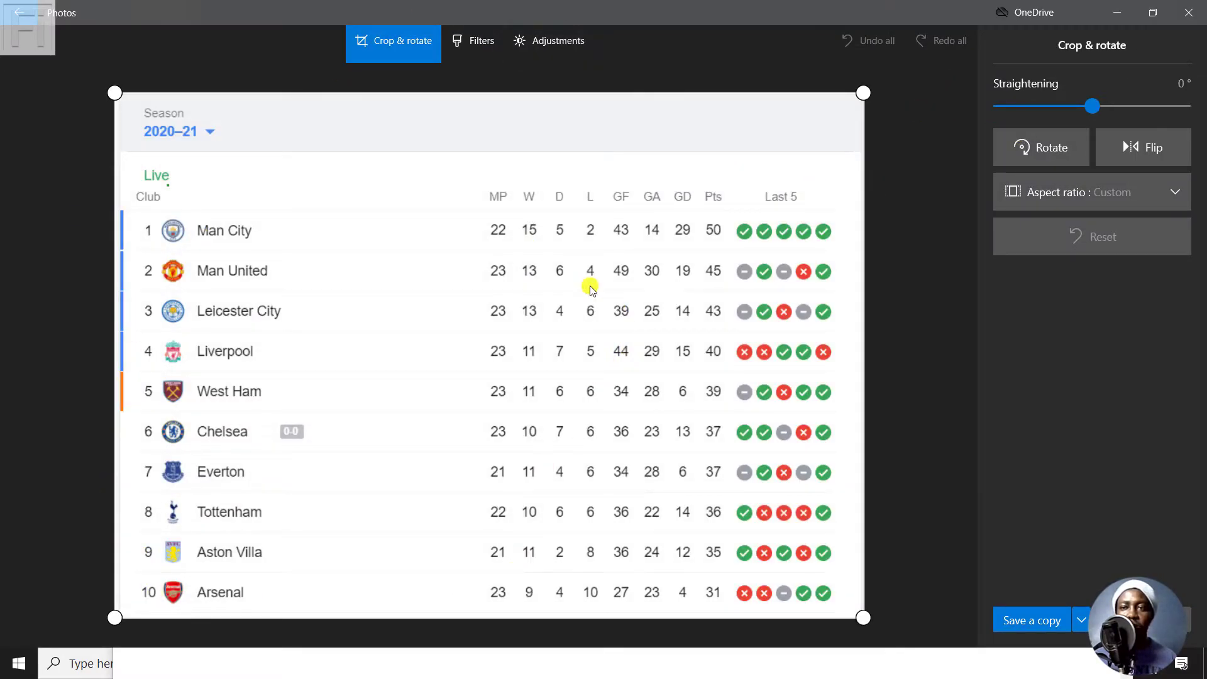
pyautogui.moveTo(863, 94)
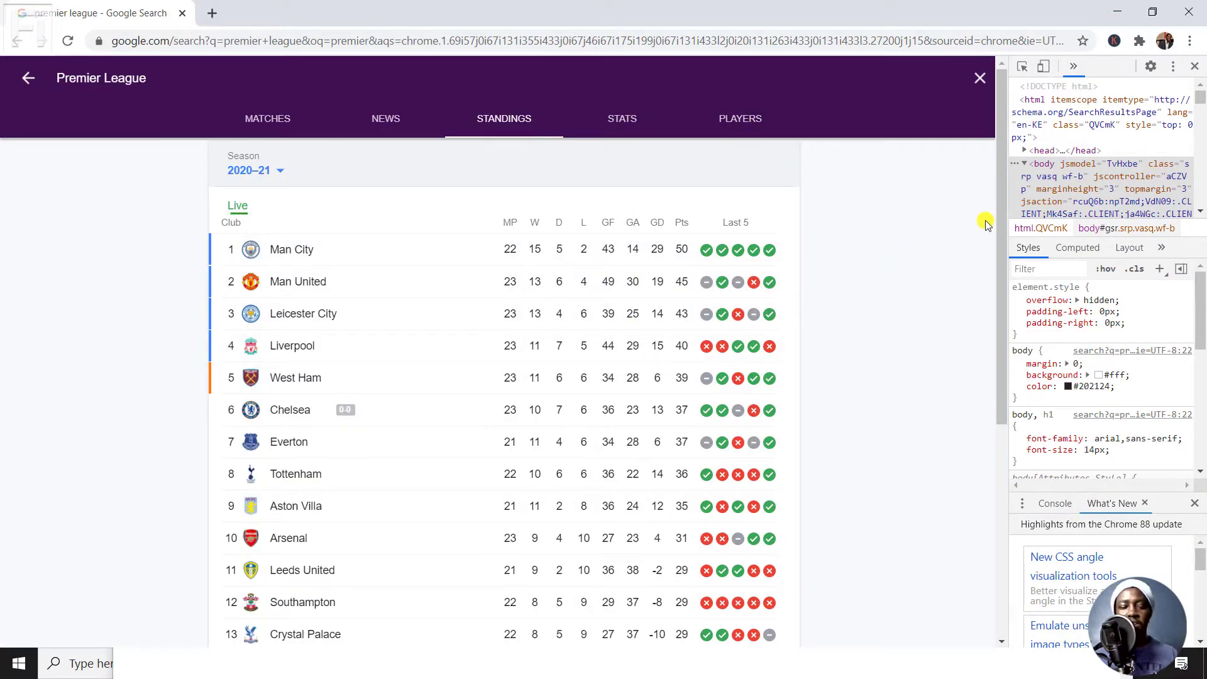
pyautogui.moveTo(829, 150)
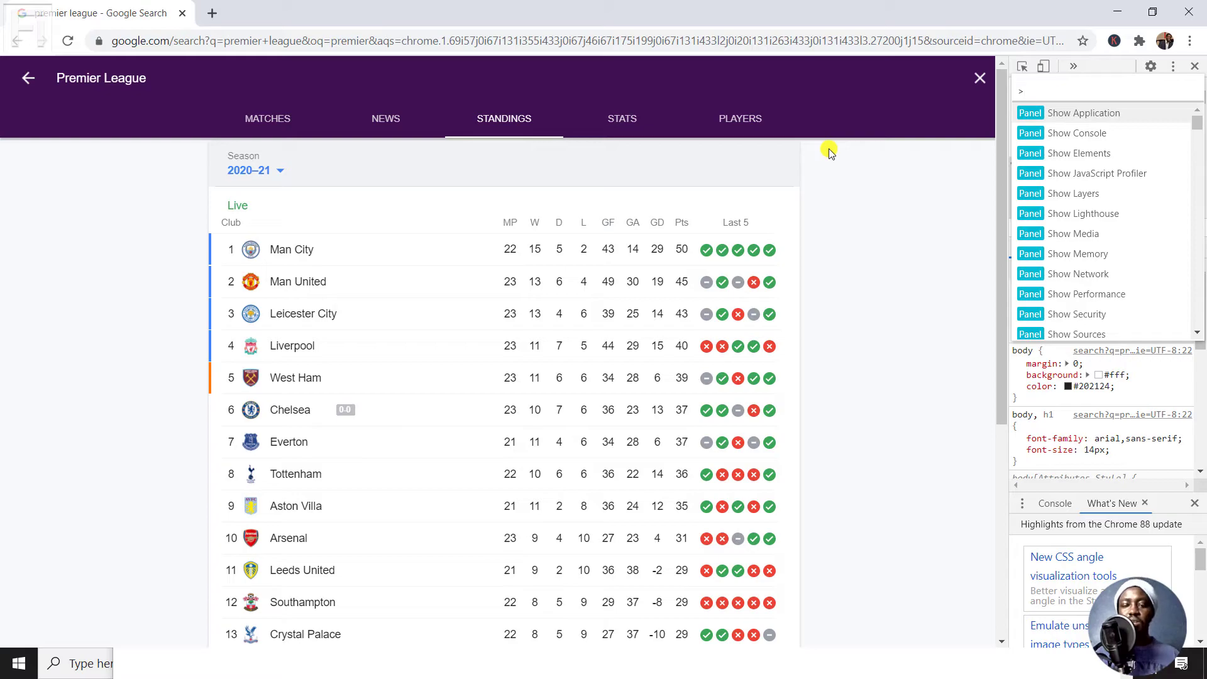
# Step: Run 'Capture full size screenshot' from the command menu and open the downloaded PNG
pyautogui.write('scr')
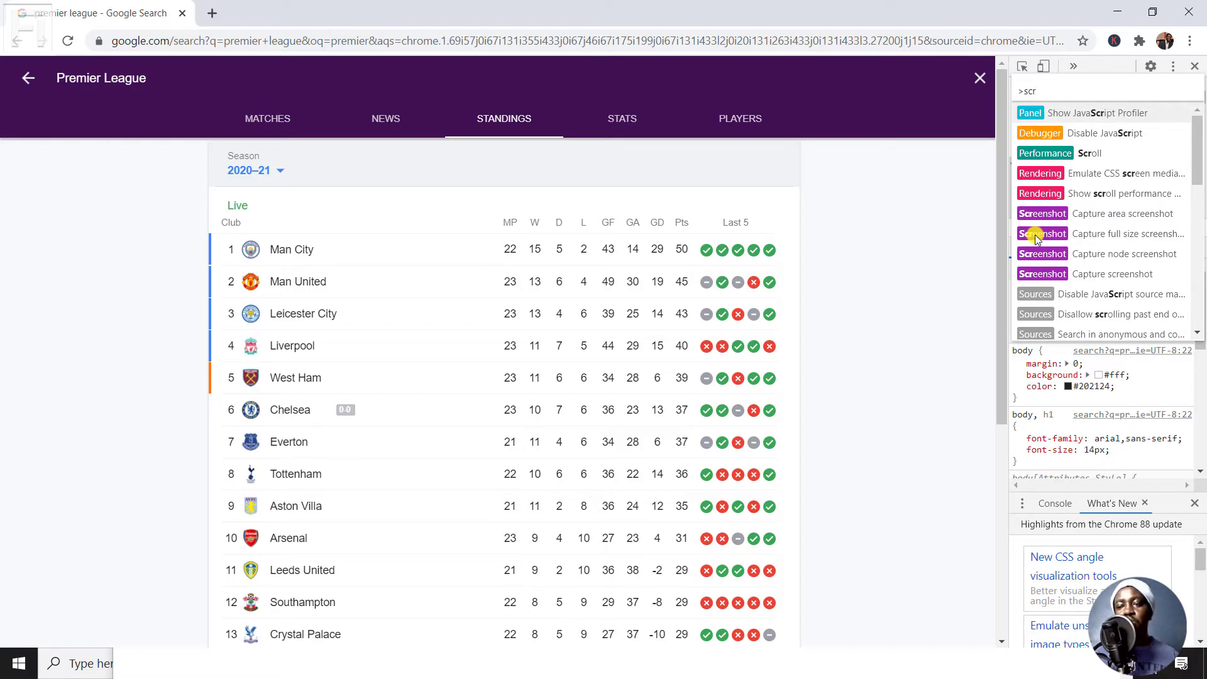
pyautogui.click(1042, 234)
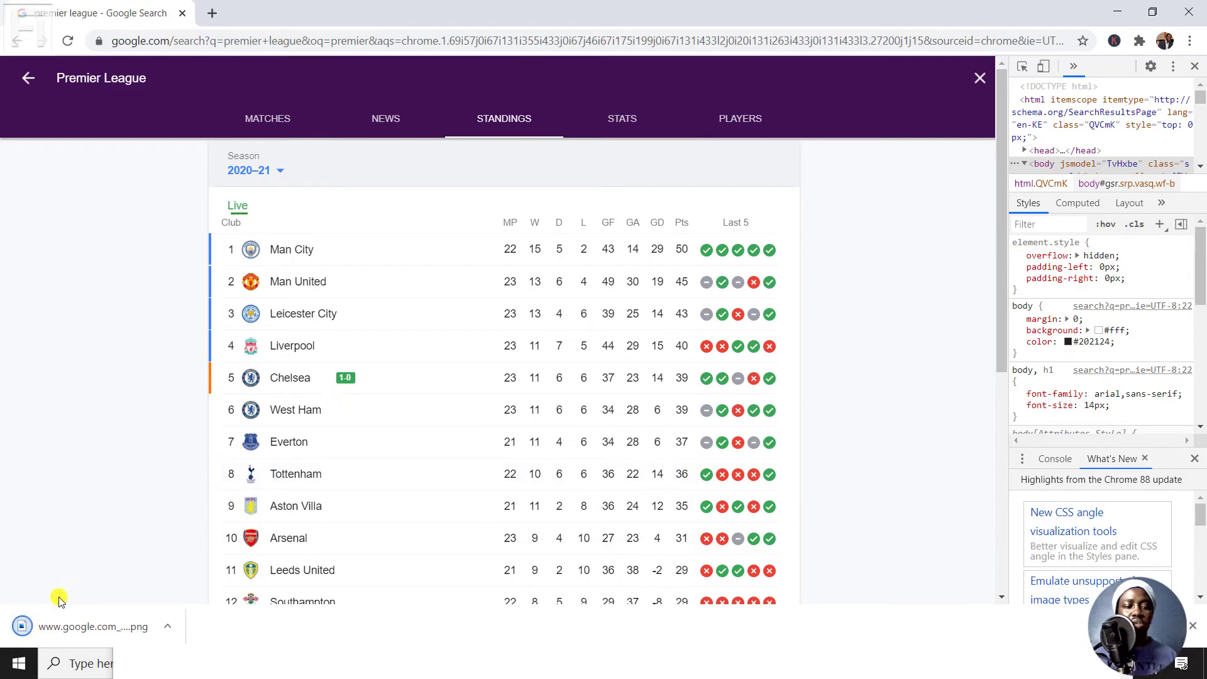
pyautogui.click(91, 626)
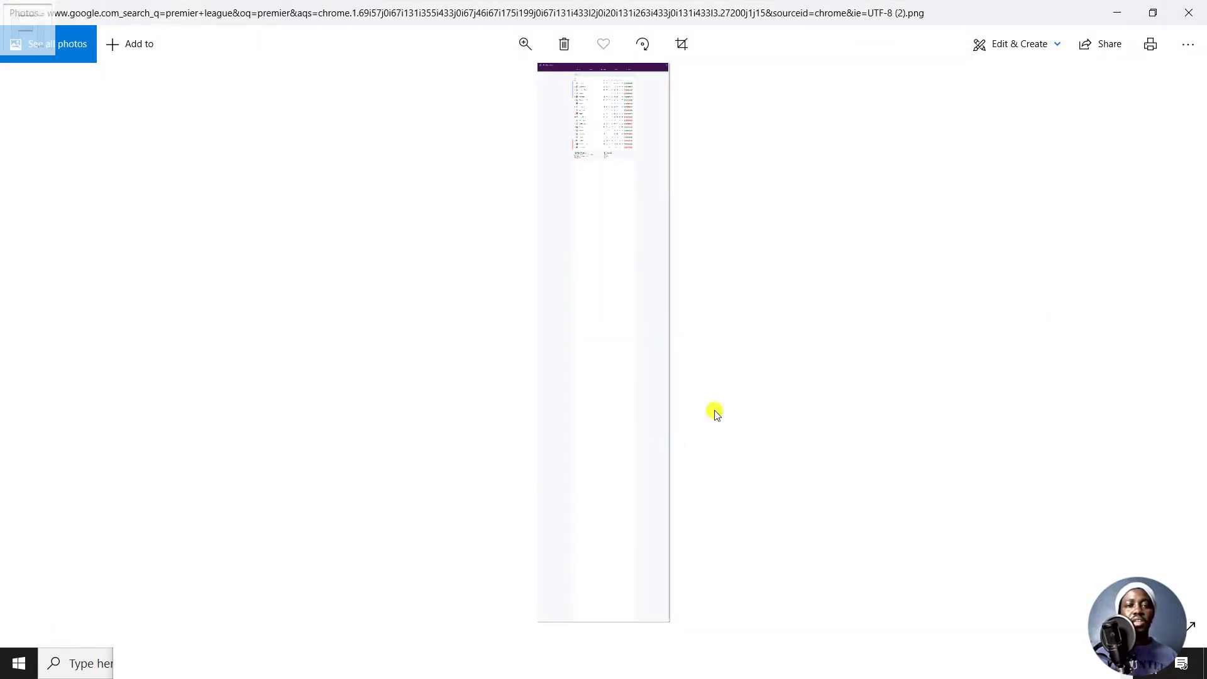
pyautogui.moveTo(862, 84)
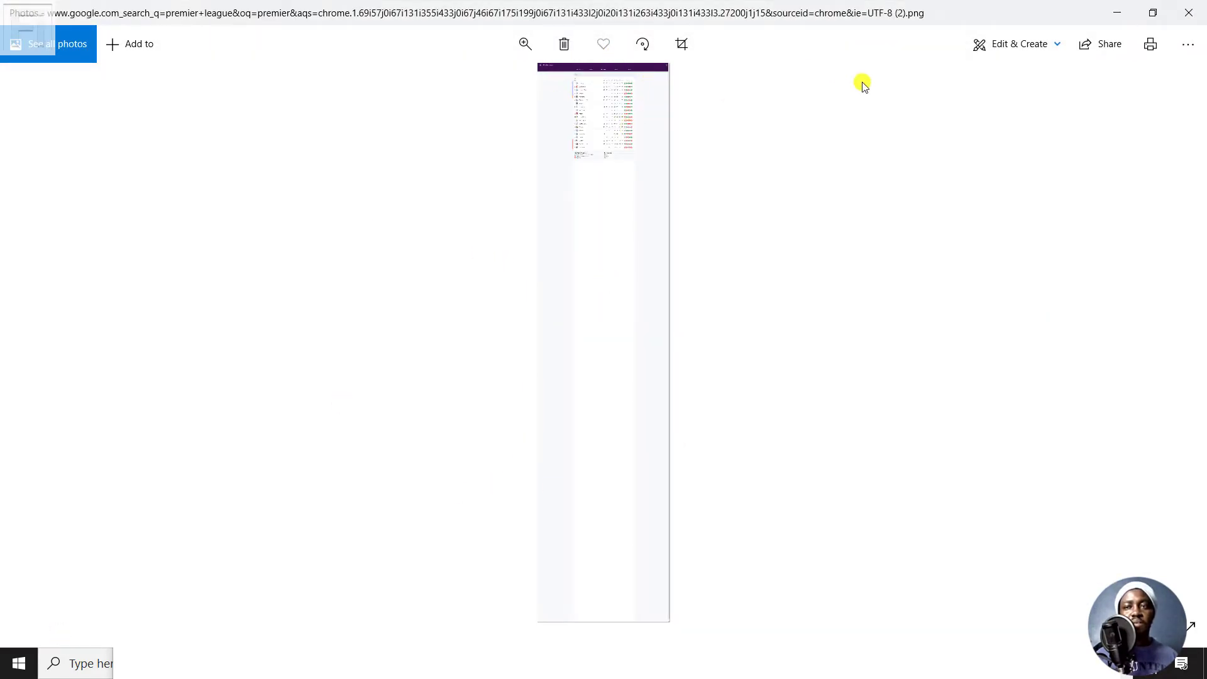
pyautogui.moveTo(648, 223)
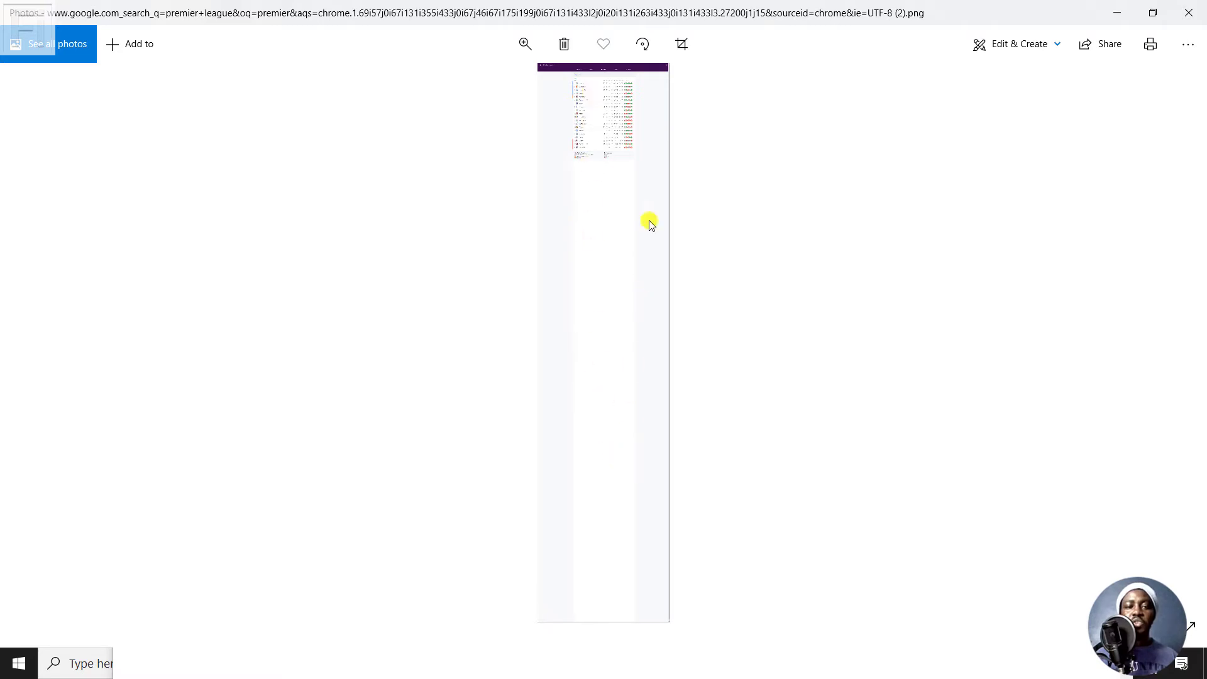
pyautogui.moveTo(626, 156)
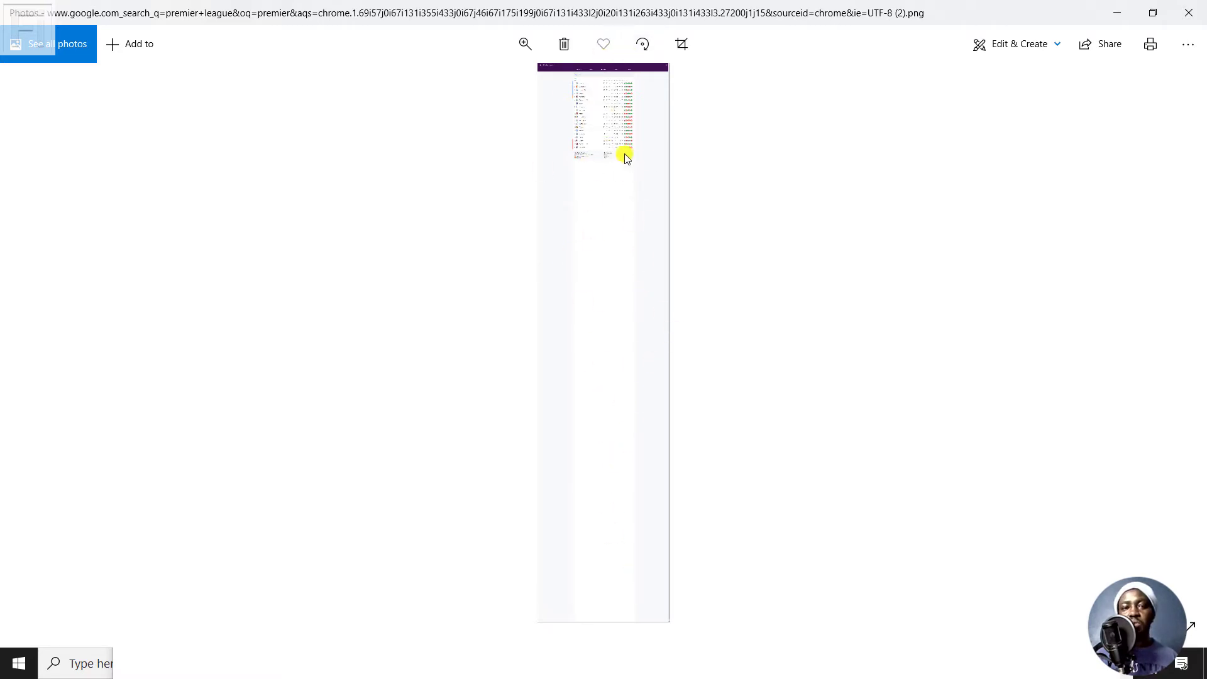
pyautogui.moveTo(1041, 152)
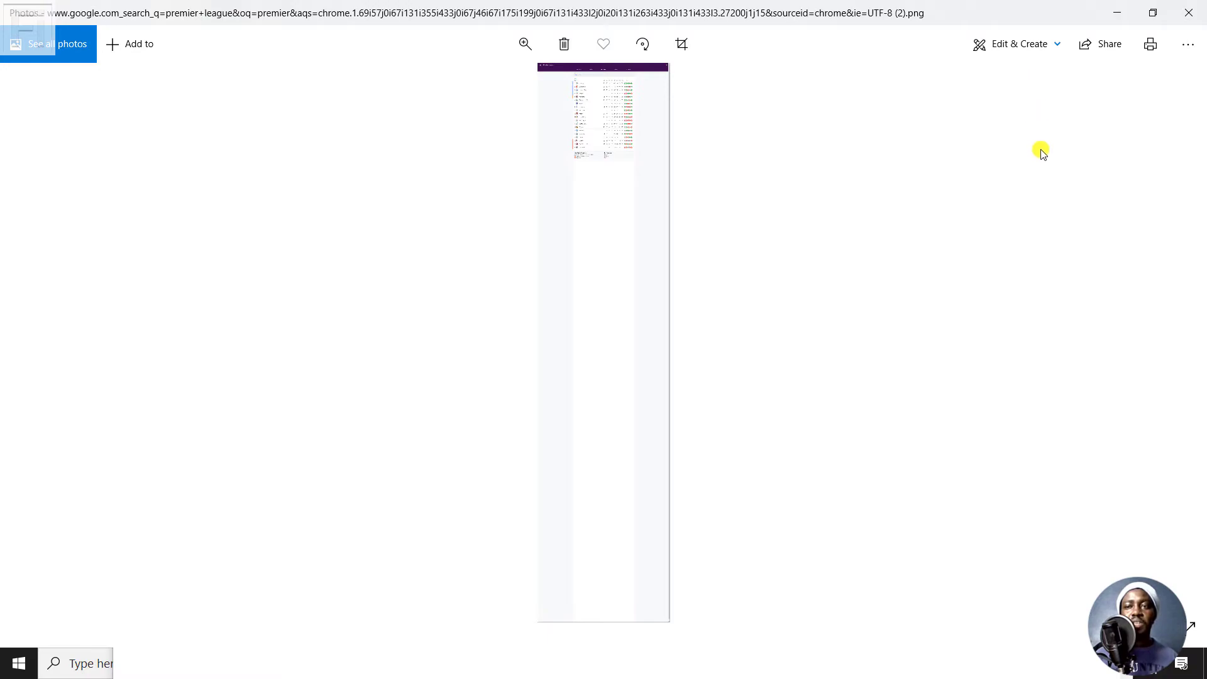
# Step: Bring up the Edit & Create options for the full-page screenshot in Photos
pyautogui.click(1016, 44)
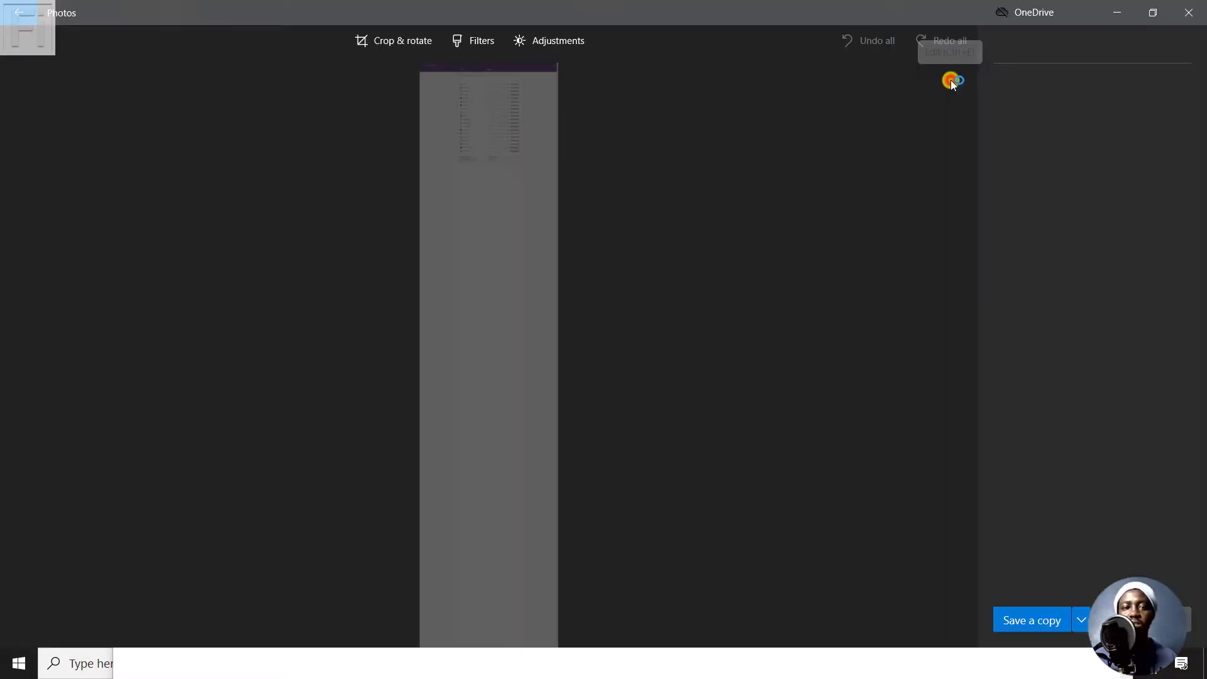
# Step: Crop the full-page screenshot to the standings table's width and just below its legend, then zoom in
pyautogui.click(392, 40)
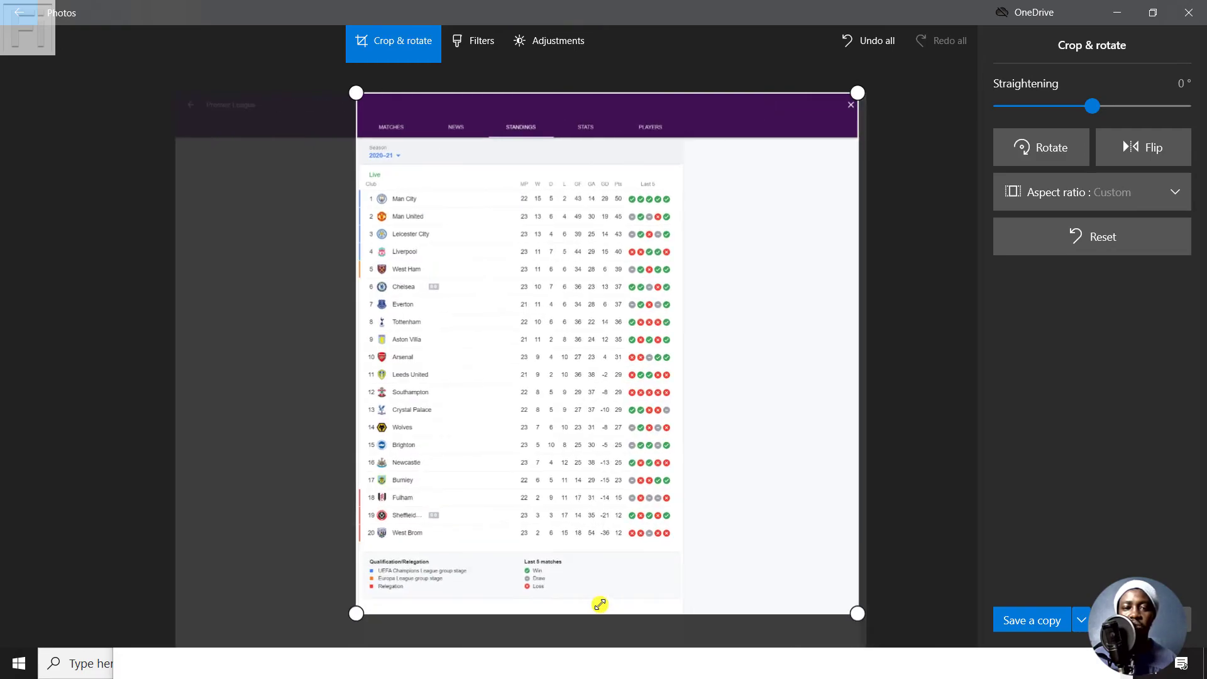
pyautogui.moveTo(856, 613); pyautogui.dragTo(741, 617)
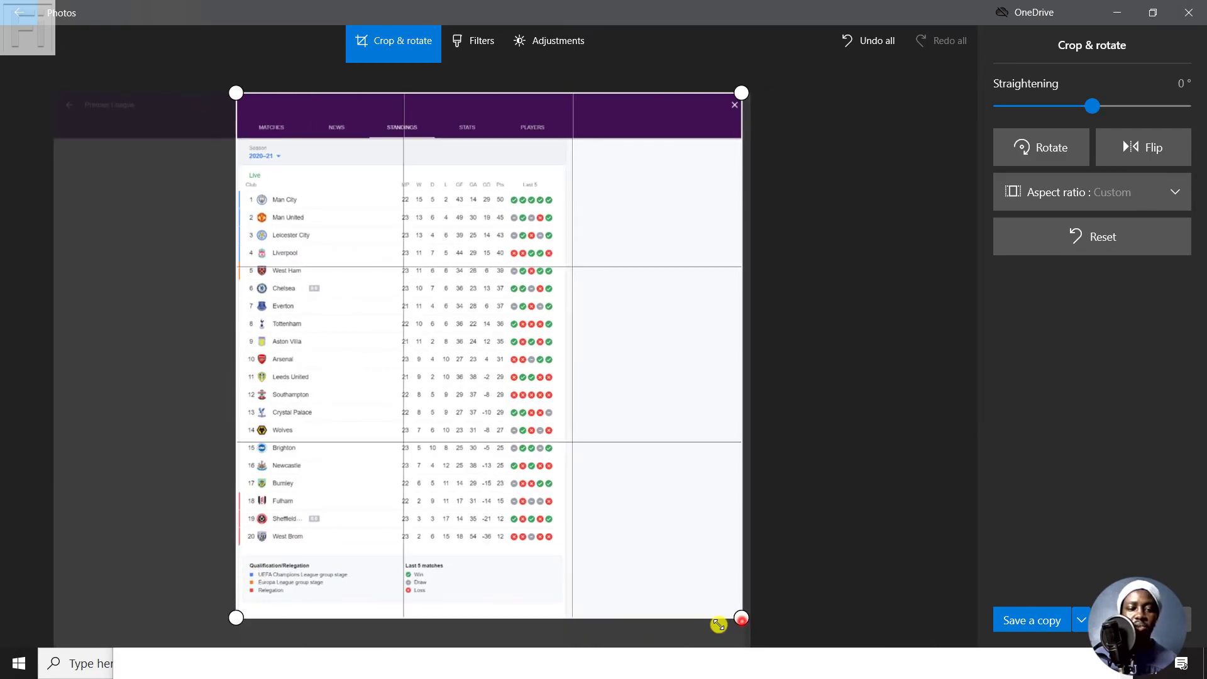
pyautogui.moveTo(742, 623); pyautogui.dragTo(565, 615)
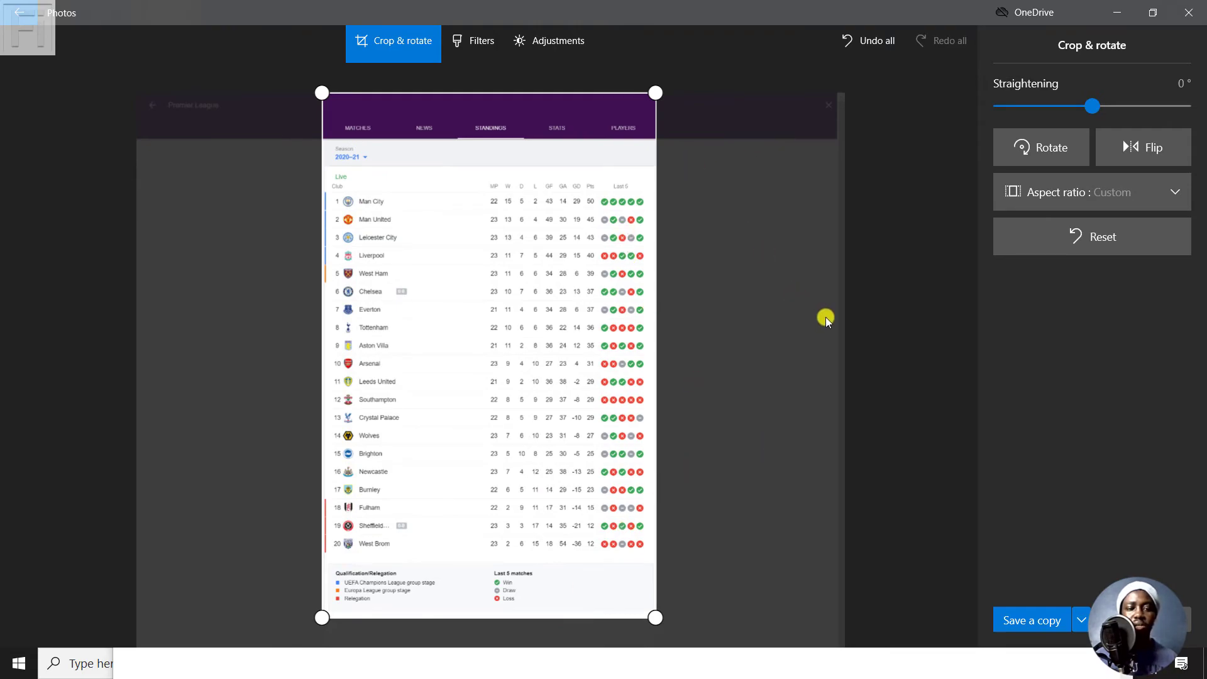
pyautogui.moveTo(426, 87)
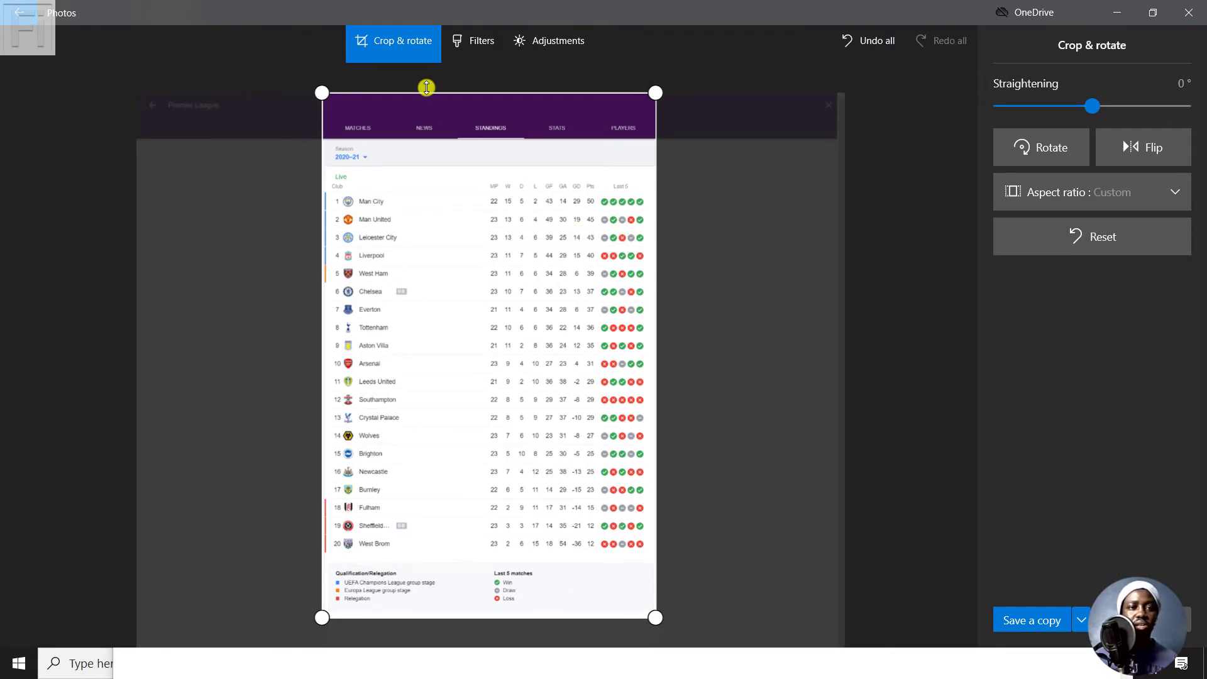
pyautogui.moveTo(676, 214)
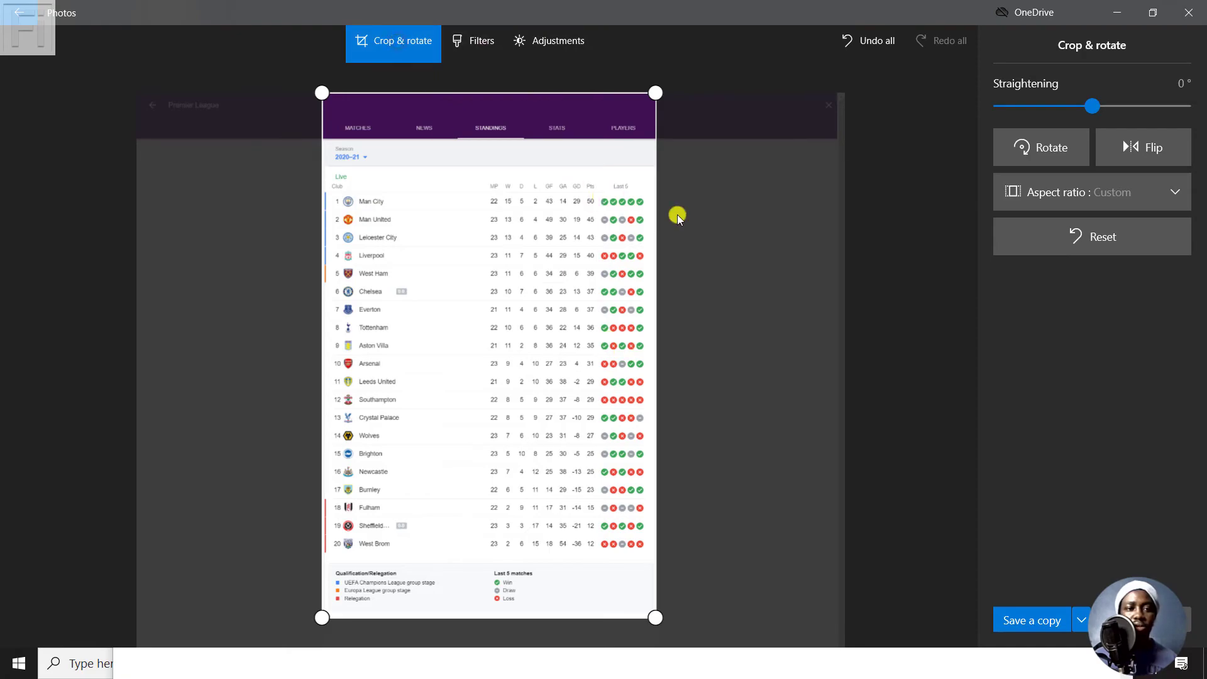
pyautogui.moveTo(1087, 553)
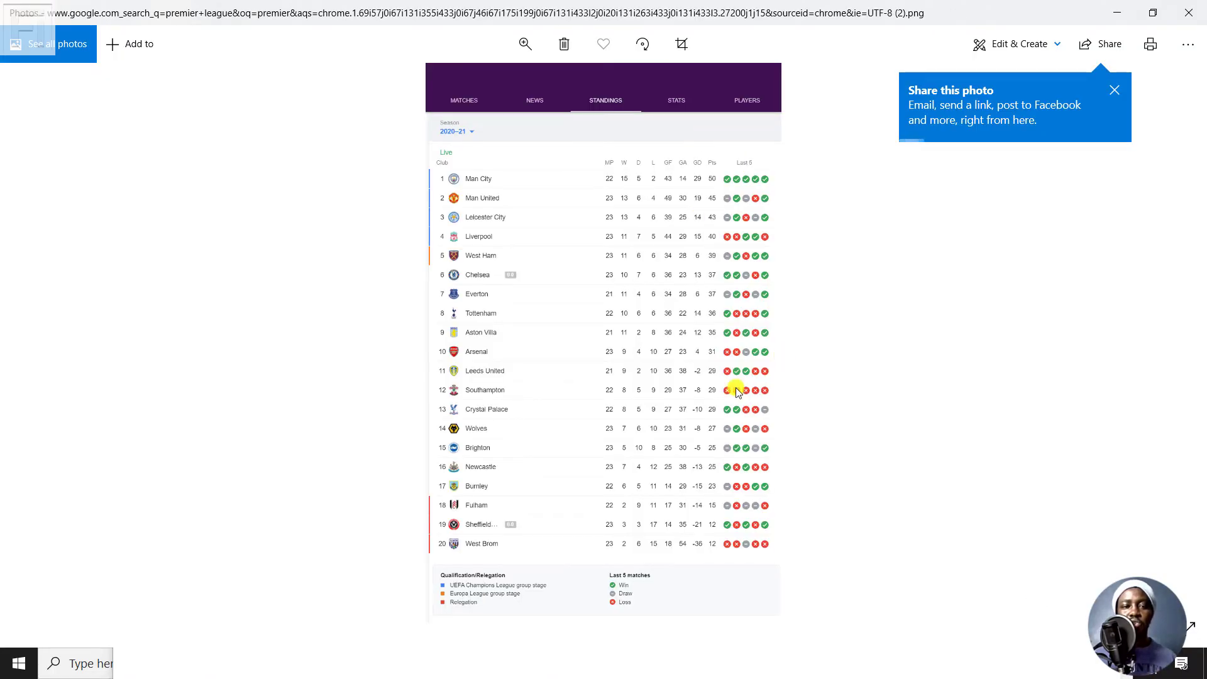
pyautogui.click(524, 42)
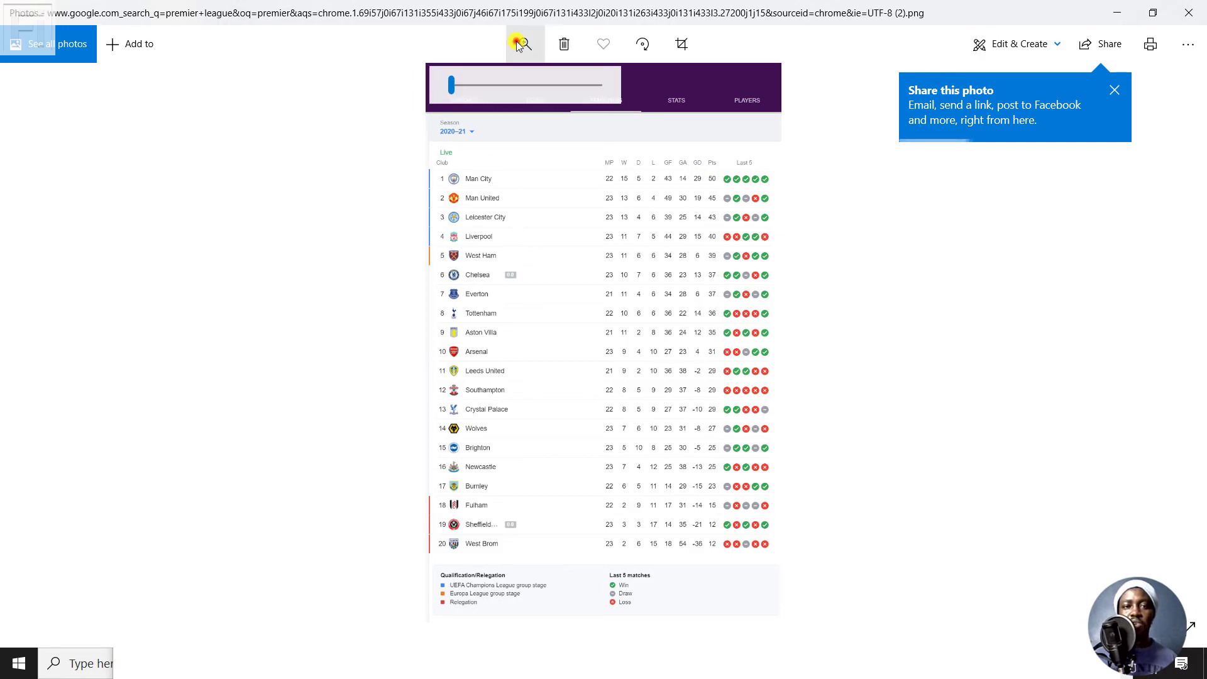